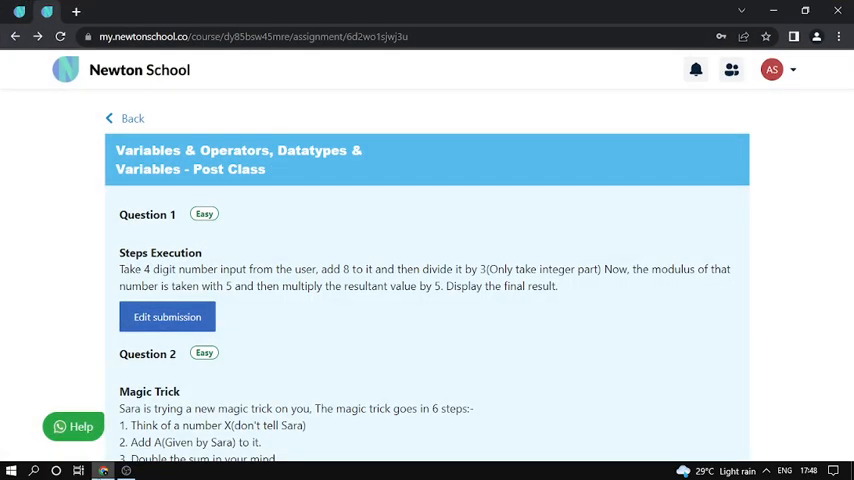
{"action": "mouse_move", "coordinate": [364, 384]}
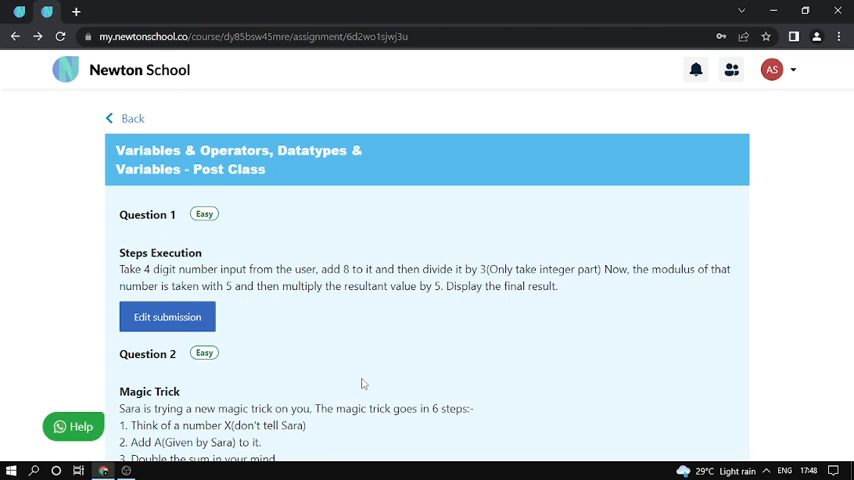
- Open the Steps Execution question in the playground and read through its statement
{"action": "left_click", "coordinate": [168, 316]}
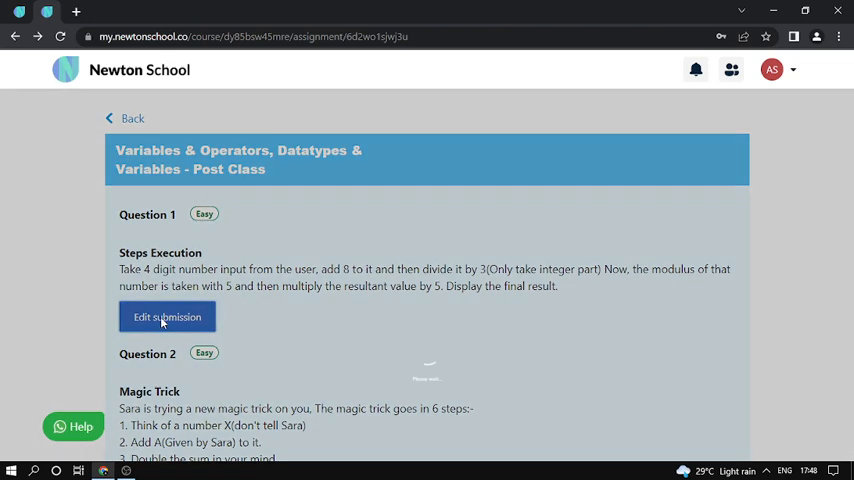
{"action": "left_click", "coordinate": [168, 316]}
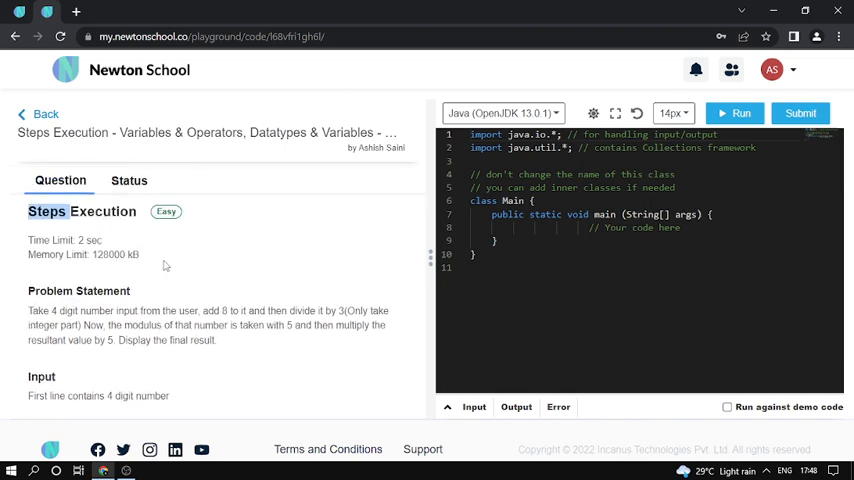
{"action": "scroll", "scroll_direction": "down", "scroll_amount": 3}
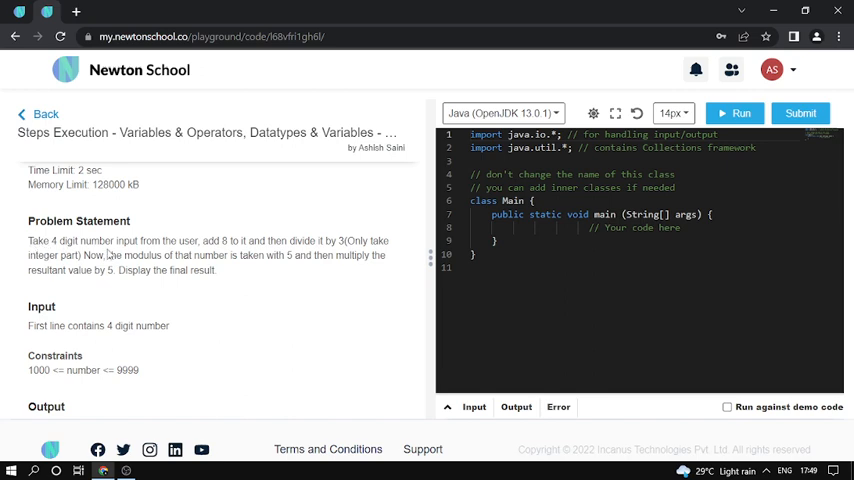
{"action": "scroll", "scroll_direction": "down", "scroll_amount": 3}
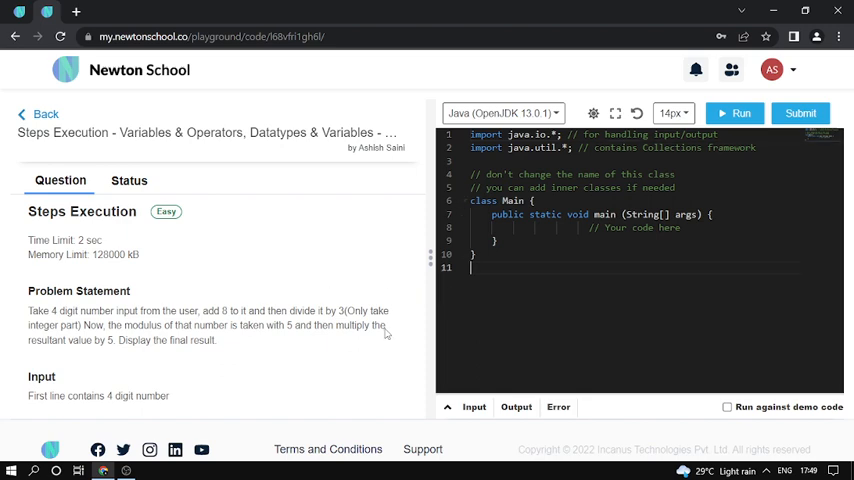
- Write the scratch note 2345+8=2353 below the Main class
{"action": "type", "text": "2"}
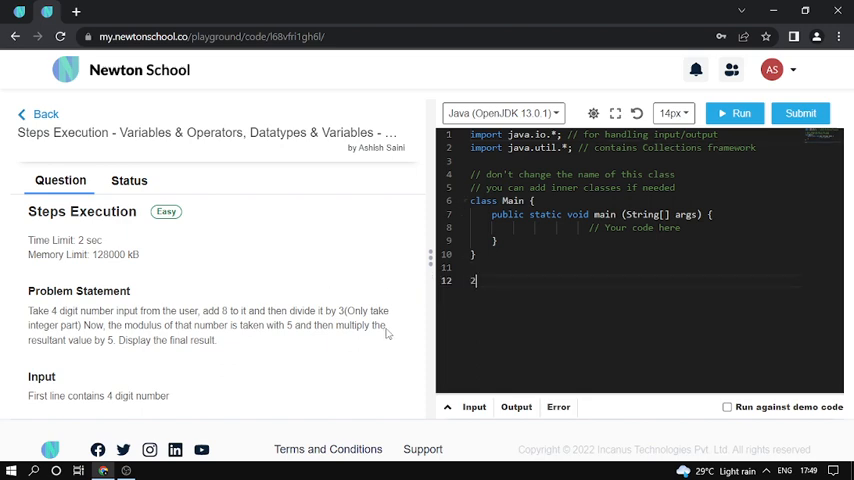
{"action": "type", "text": "345"}
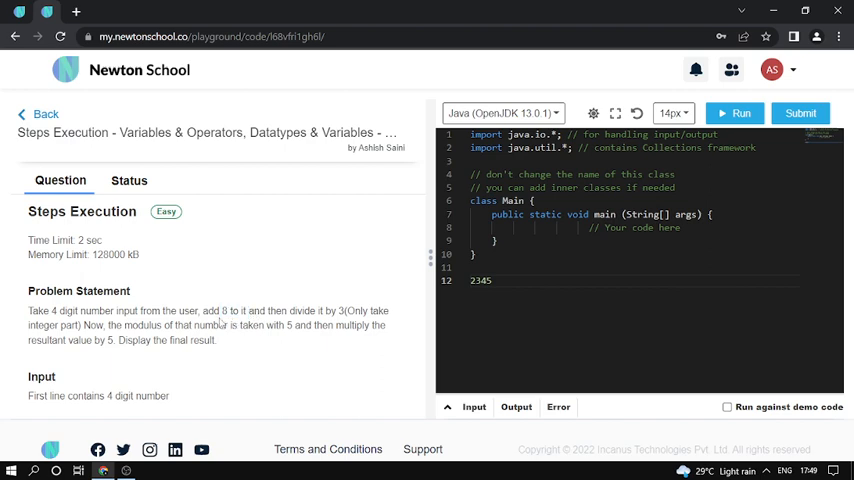
{"action": "left_click", "coordinate": [490, 280]}
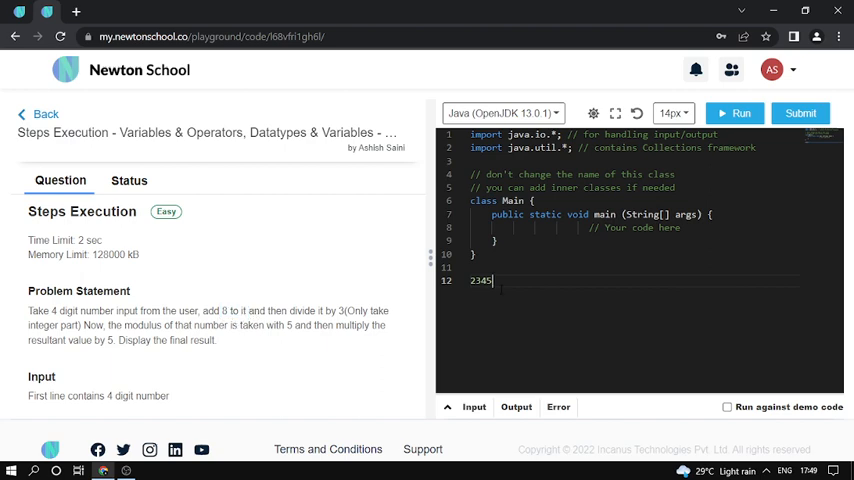
{"action": "type", "text": "8="}
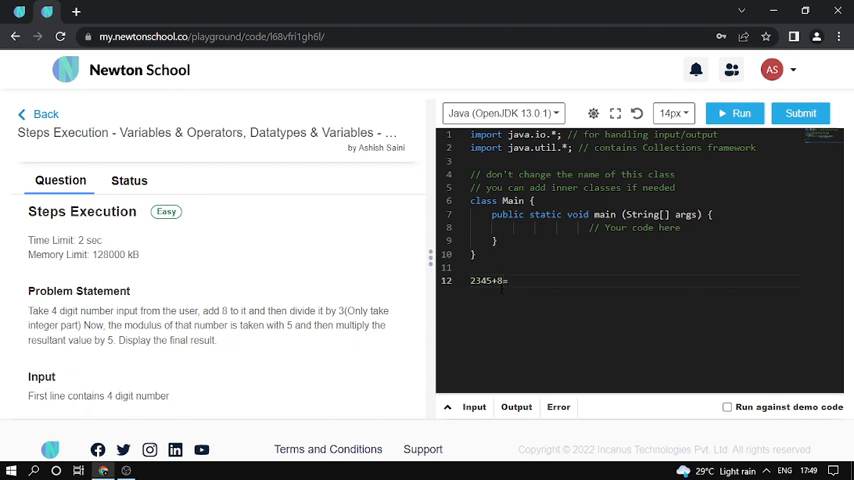
{"action": "type", "text": "23"}
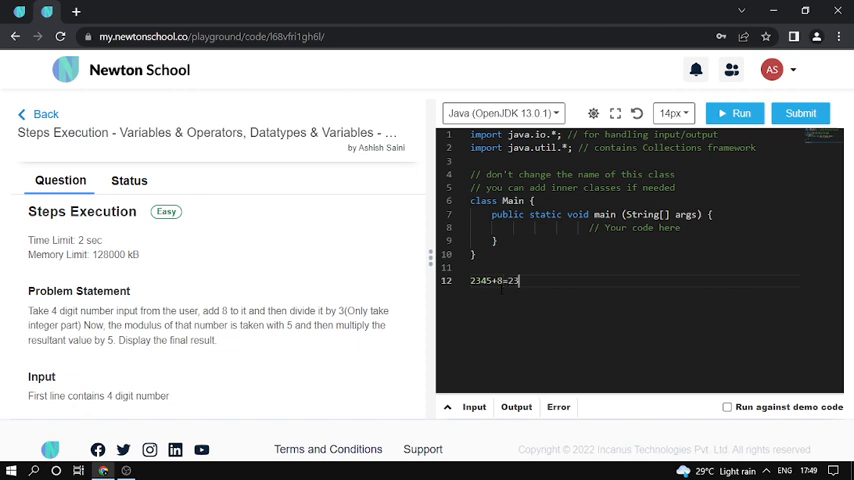
{"action": "type", "text": "53"}
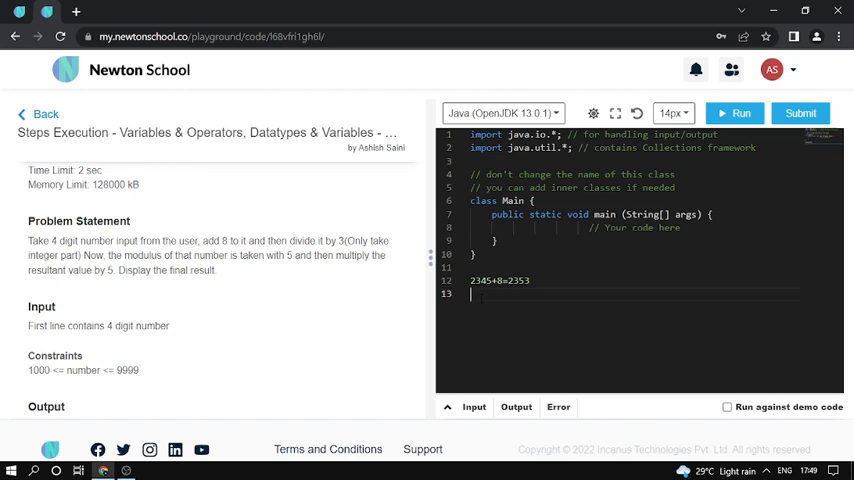
- Write 2353/3=784.33333 and drop the .33333 fraction to leave 784
{"action": "type", "text": "235"}
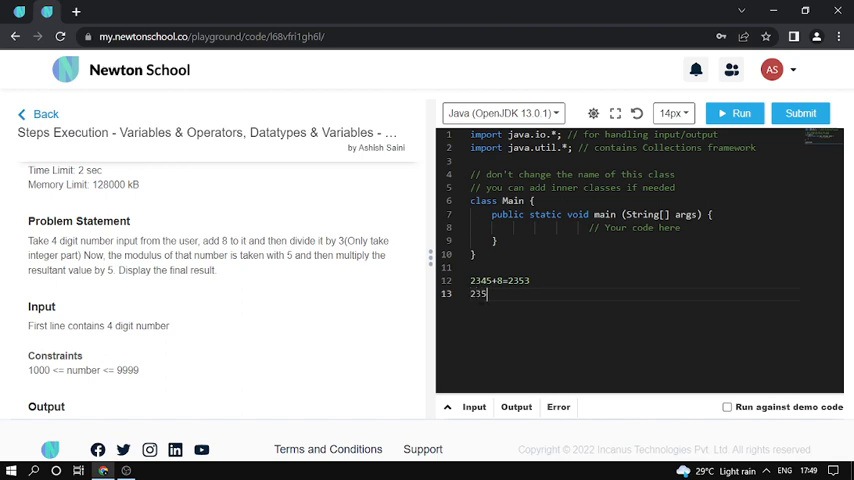
{"action": "type", "text": "/"}
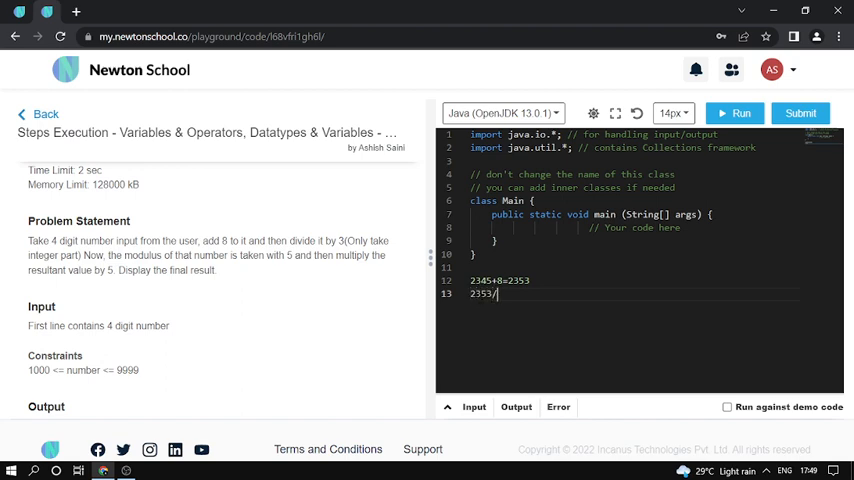
{"action": "type", "text": "3="}
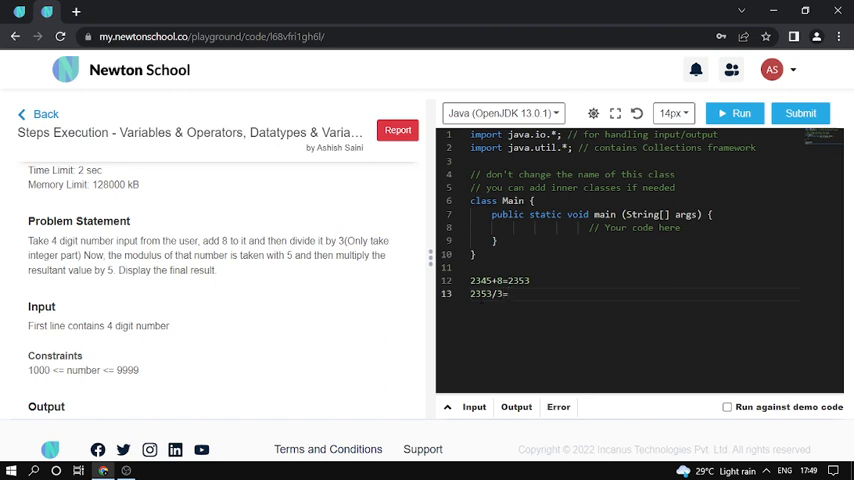
{"action": "type", "text": "7"}
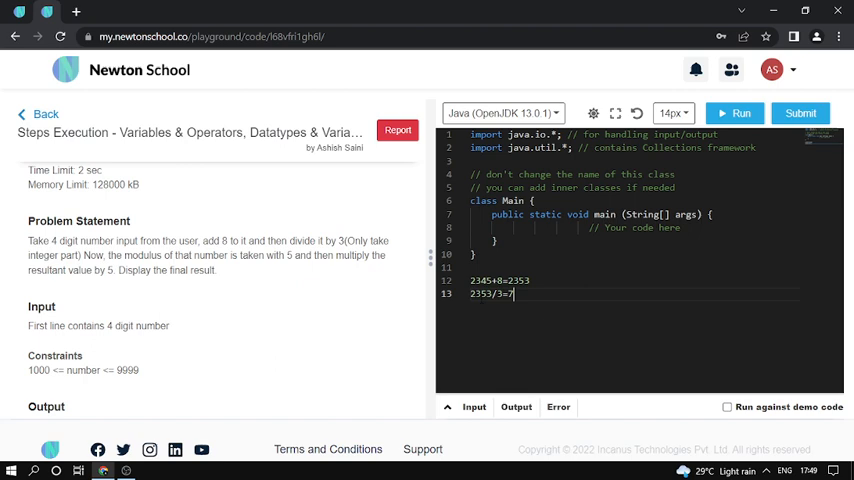
{"action": "type", "text": "84"}
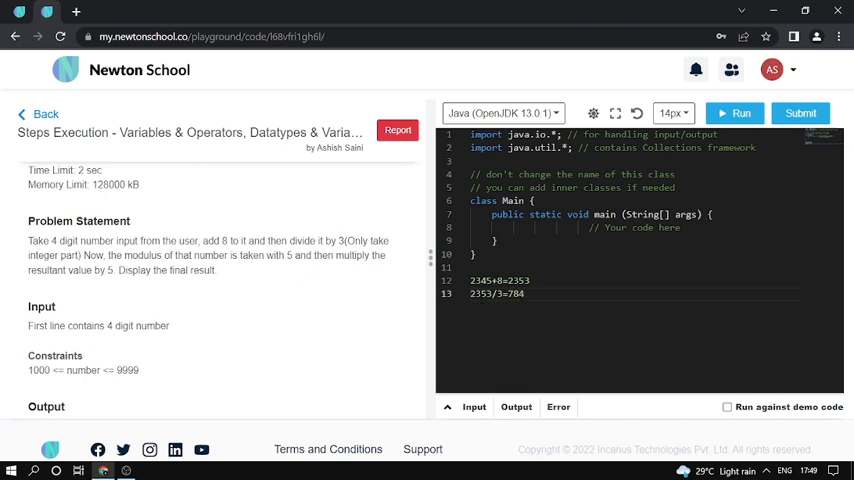
{"action": "type", "text": ".33333"}
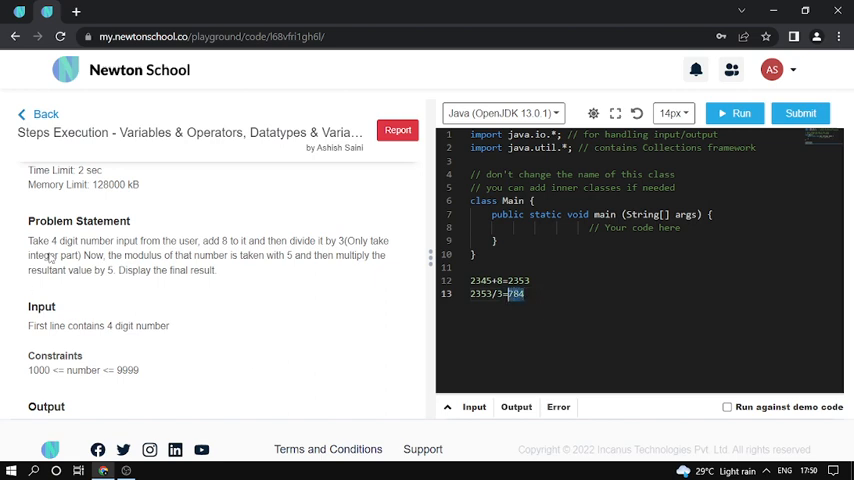
{"action": "double_click", "coordinate": [136, 256]}
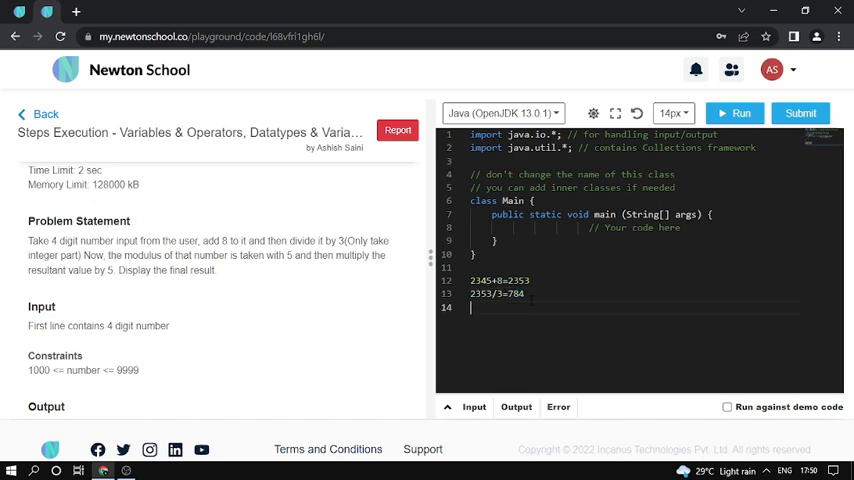
- Write the scratch step 784%5=4 in the editor
{"action": "type", "text": "7"}
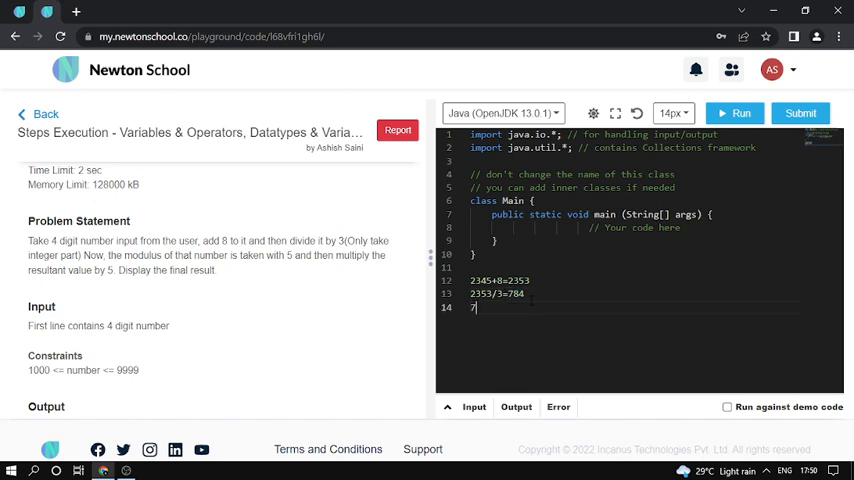
{"action": "type", "text": "84"}
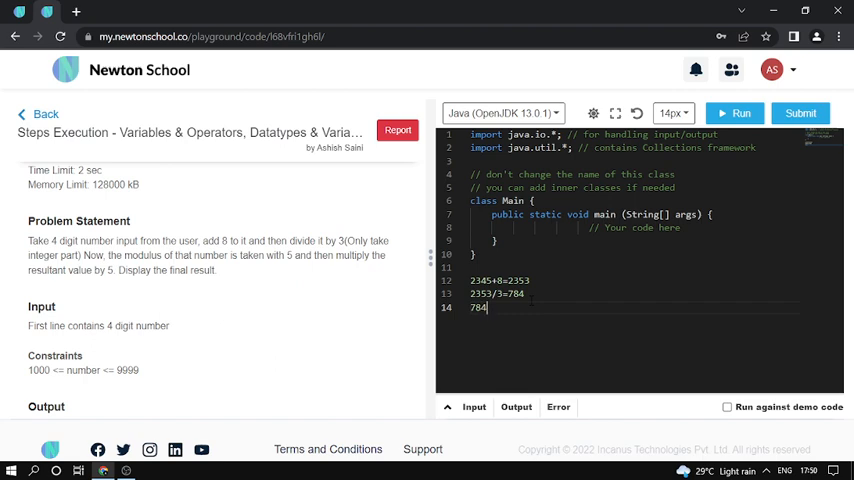
{"action": "type", "text": "%"}
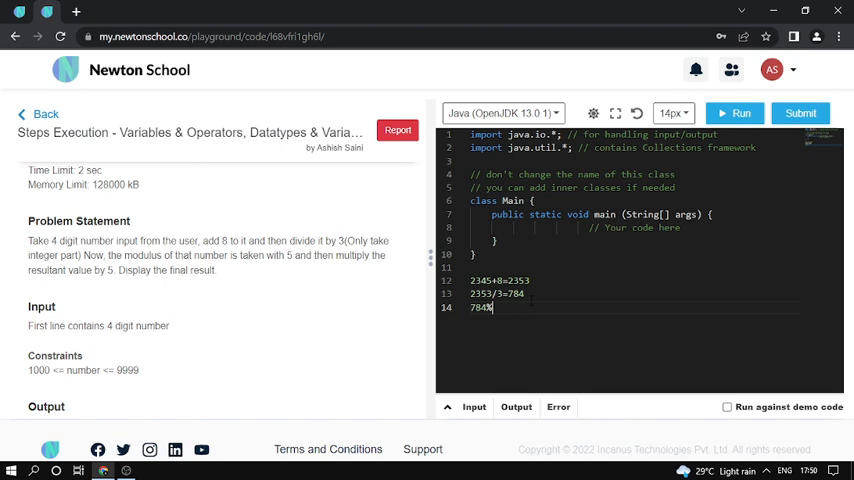
{"action": "type", "text": "5"}
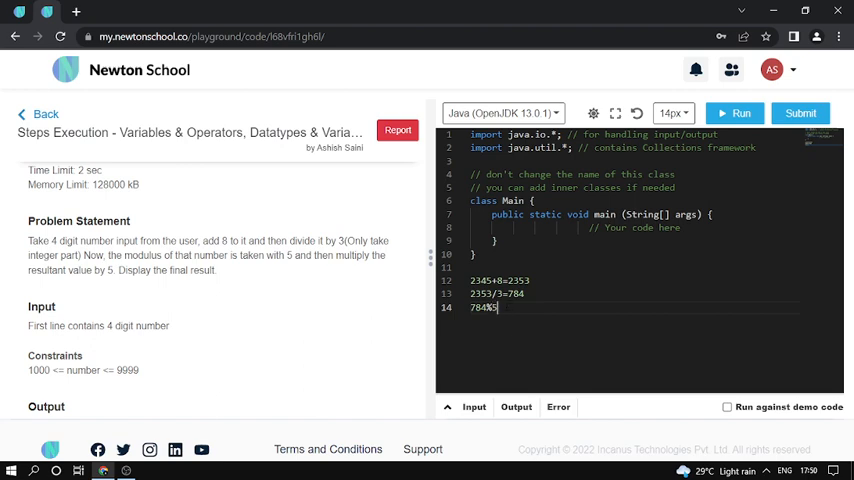
{"action": "double_click", "coordinate": [482, 308]}
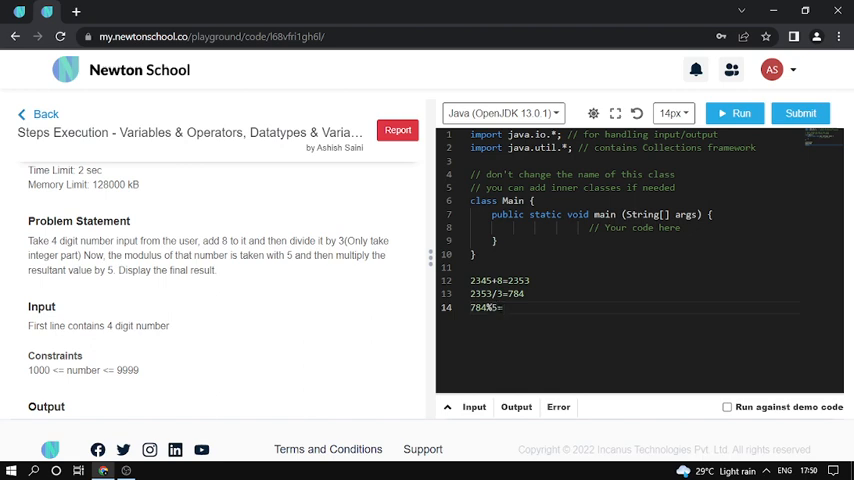
{"action": "type", "text": "4"}
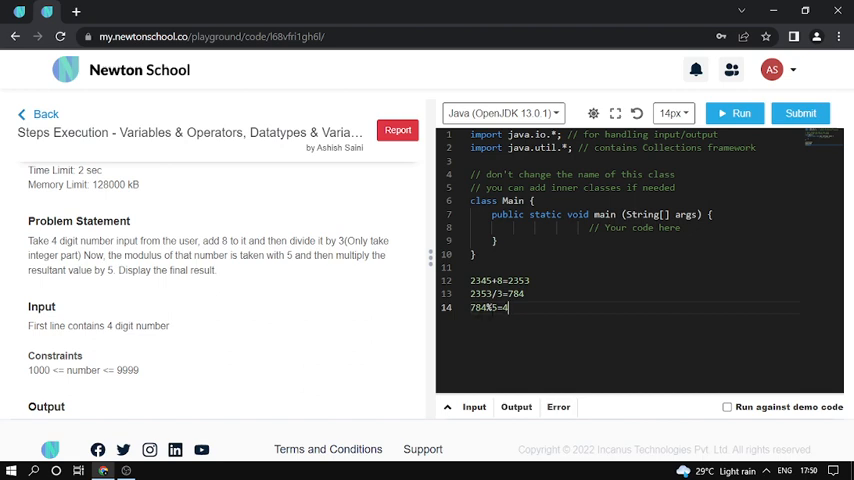
{"action": "double_click", "coordinate": [482, 308]}
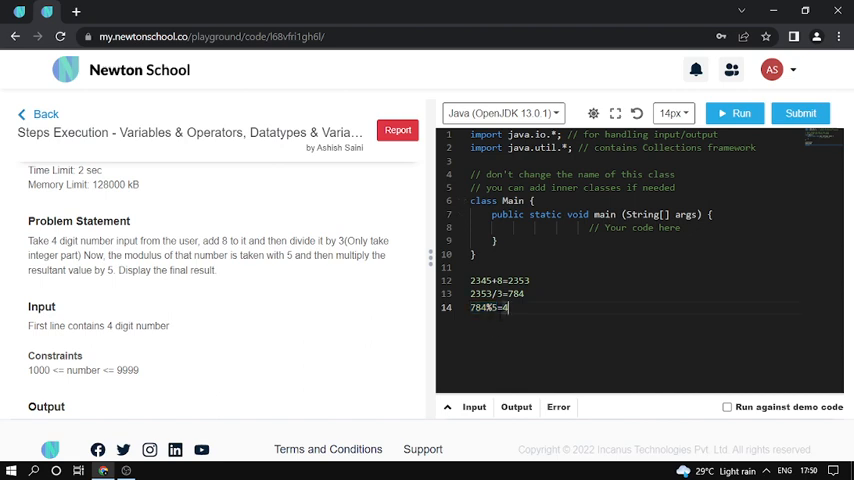
{"action": "double_click", "coordinate": [484, 308]}
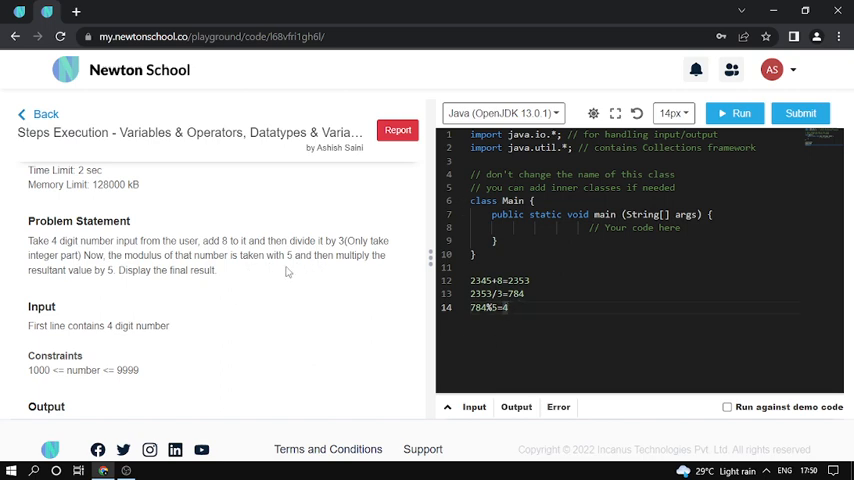
- Write the final step 4*5=20 and check it against the sample output
{"action": "left_click_drag", "start_coordinate": [288, 256], "coordinate": [350, 256]}
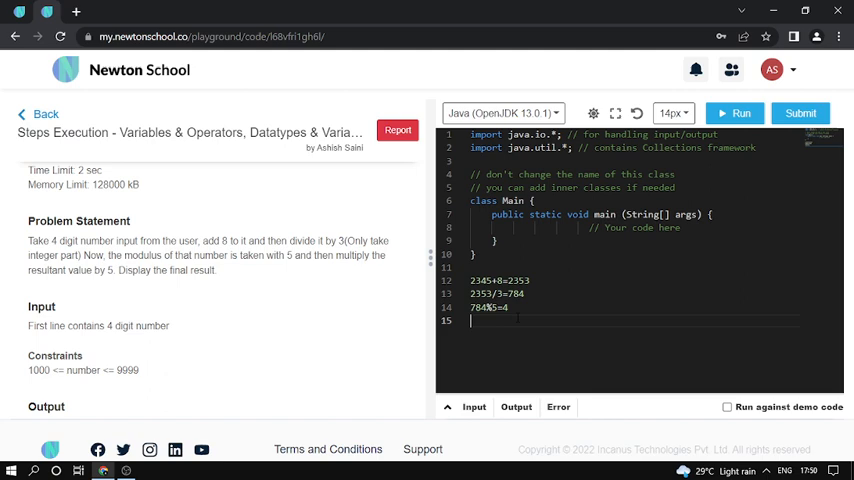
{"action": "type", "text": "4*5"}
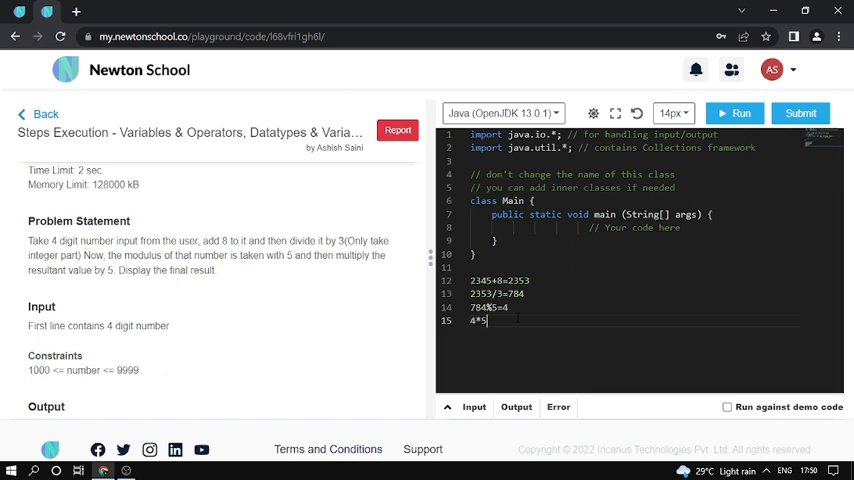
{"action": "type", "text": "=29"}
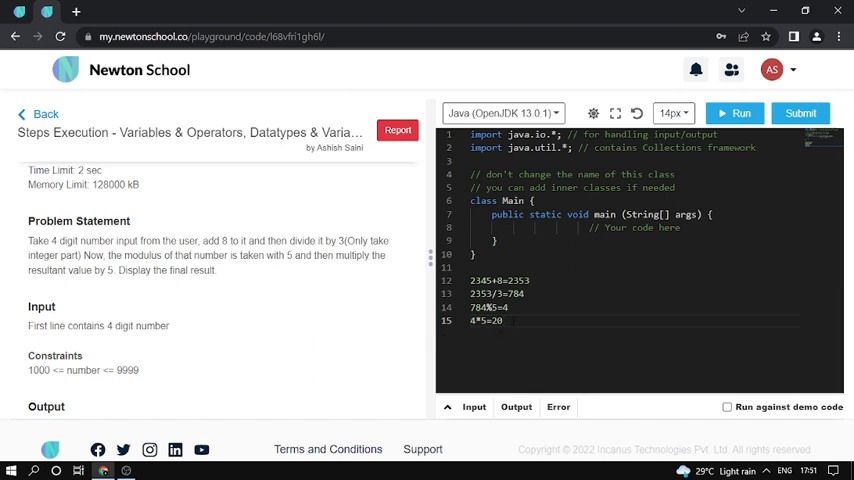
{"action": "double_click", "coordinate": [496, 320]}
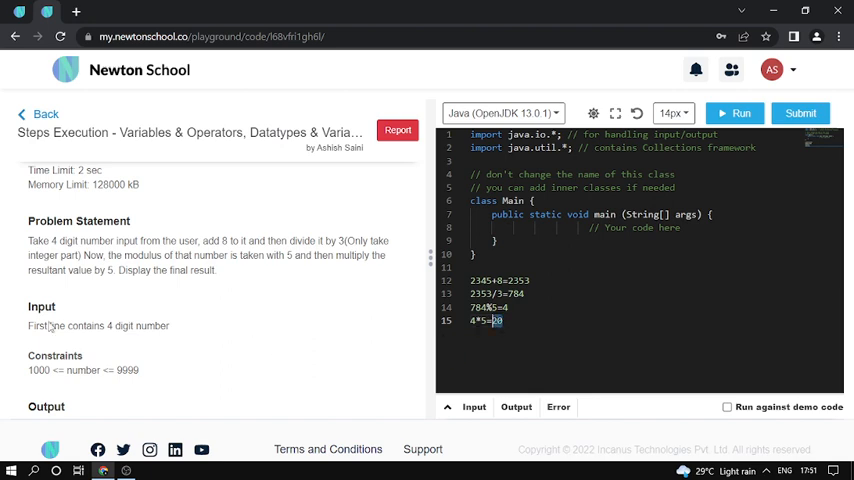
{"action": "scroll", "scroll_direction": "down", "scroll_amount": 3}
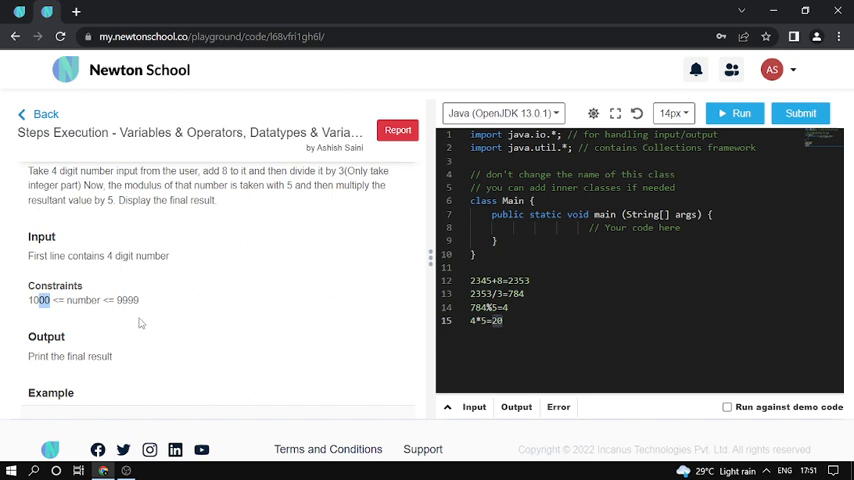
{"action": "scroll", "scroll_direction": "down", "scroll_amount": 3}
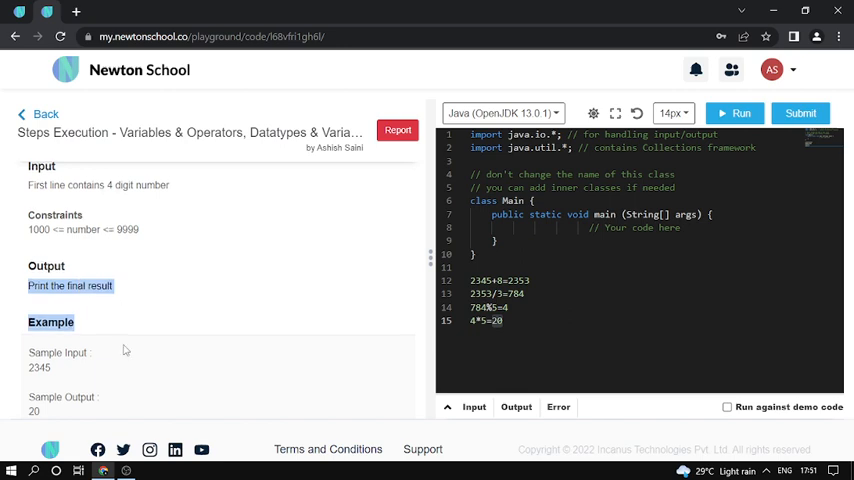
{"action": "scroll", "scroll_direction": "down", "scroll_amount": 3}
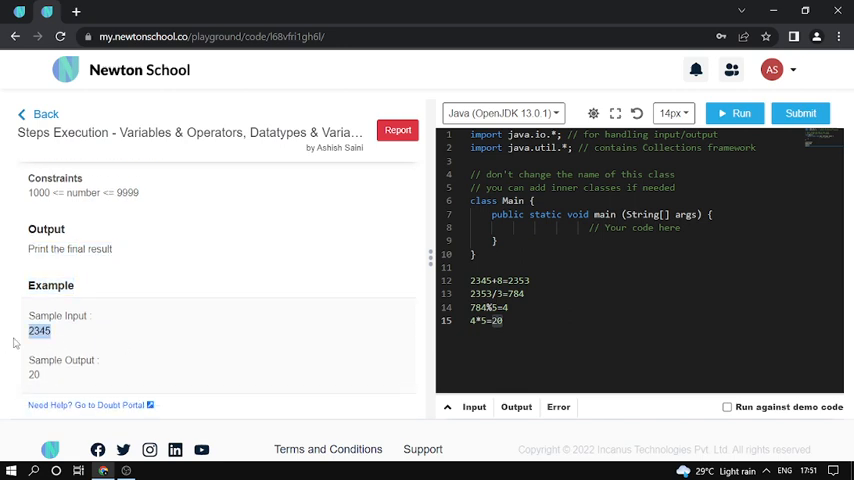
{"action": "mouse_move", "coordinate": [70, 312]}
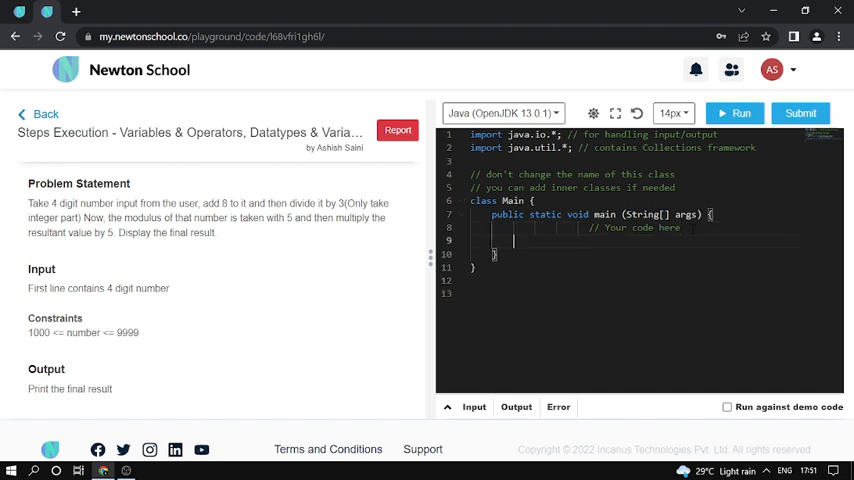
- Create a Scanner on System.in and read the input number into int n
{"action": "type", "text": "Sca"}
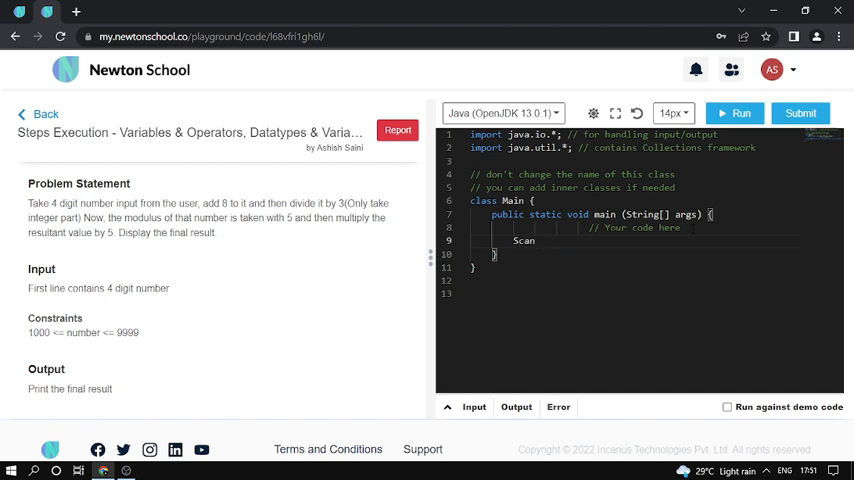
{"action": "type", "text": "ner s"}
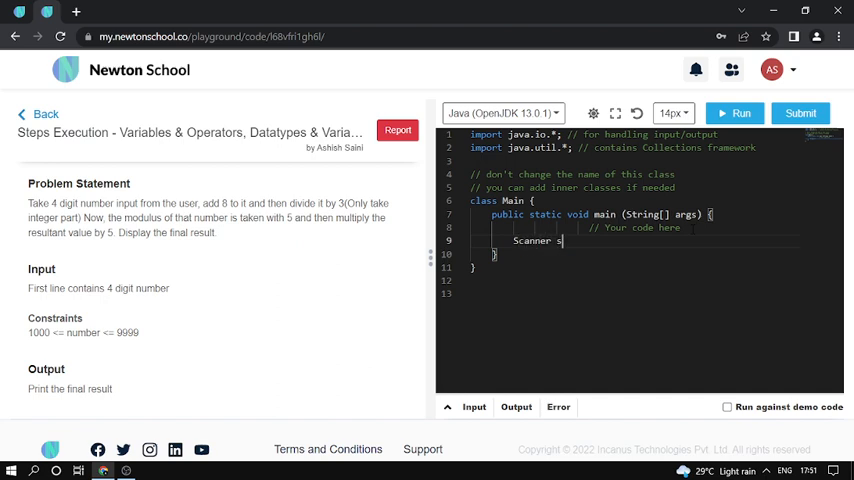
{"action": "type", "text": "c=new"}
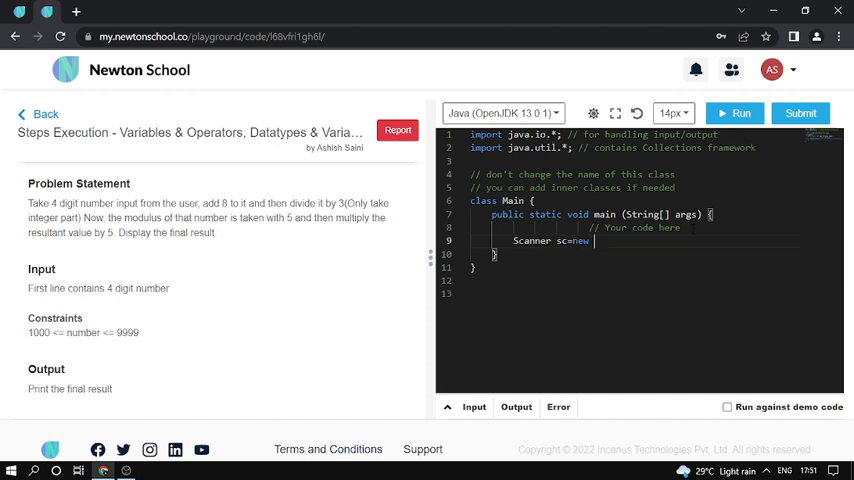
{"action": "type", "text": "Scanner()"}
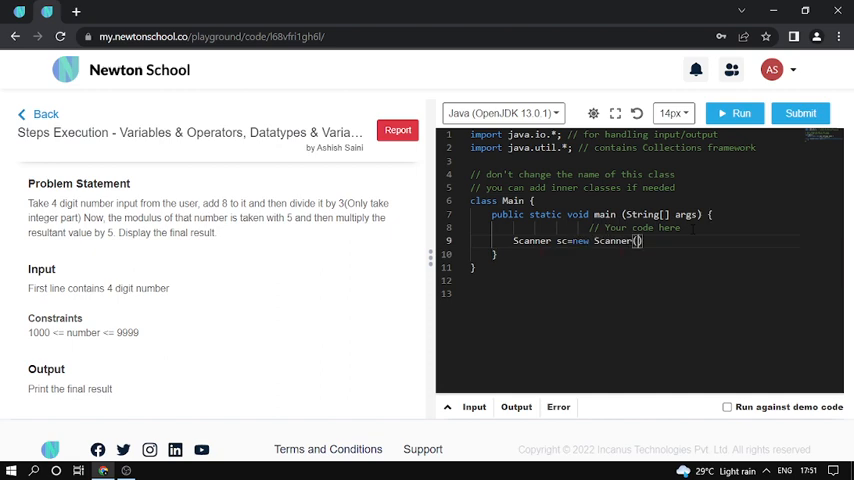
{"action": "type", "text": "System"}
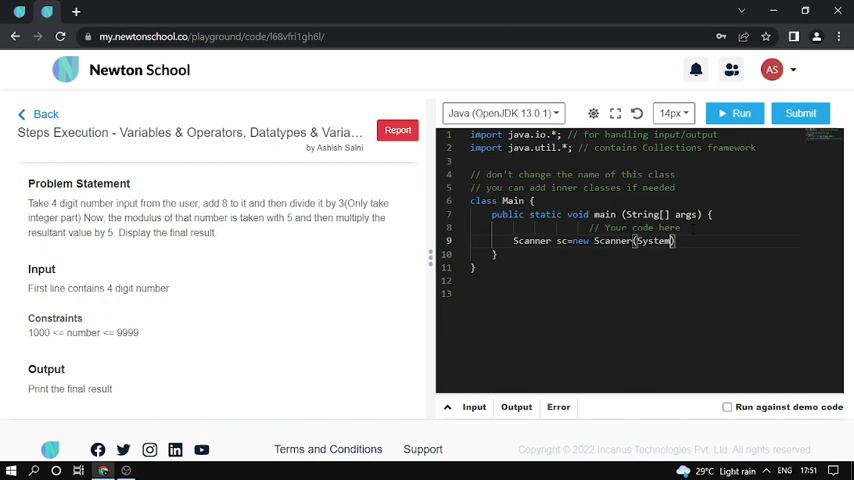
{"action": "type", "text": ".in)"}
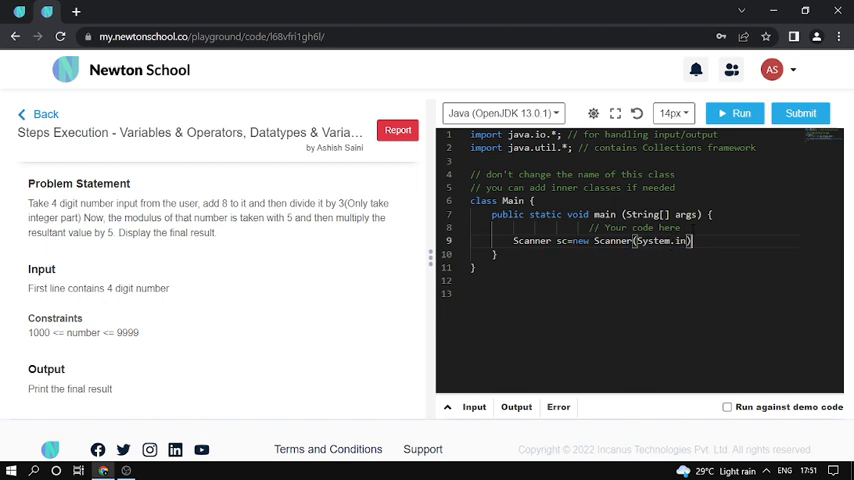
{"action": "type", "text": "int"}
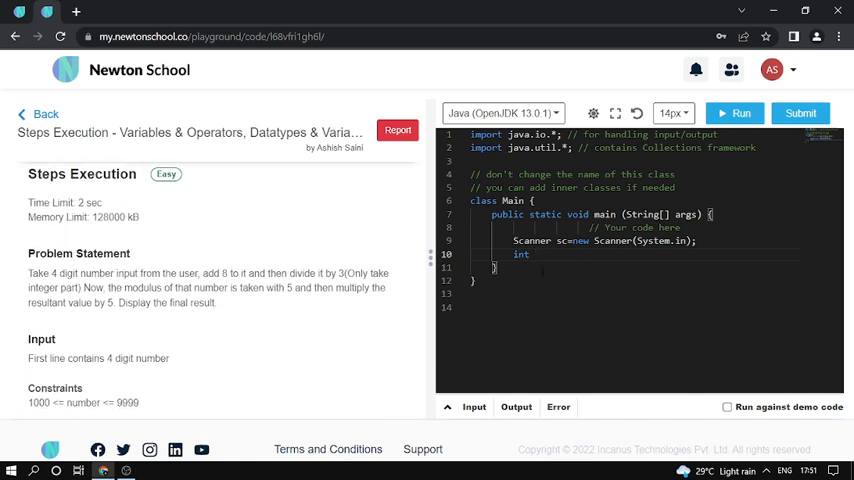
{"action": "type", "text": "n="}
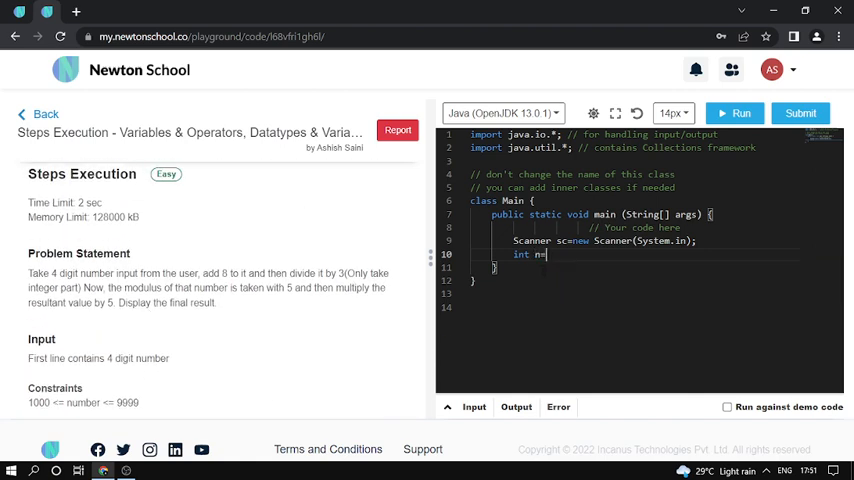
{"action": "type", "text": "sc."}
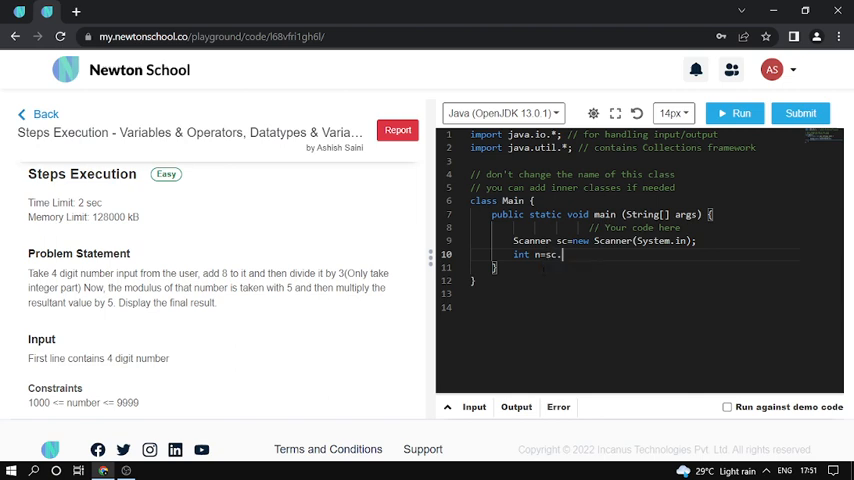
{"action": "type", "text": "nextInt();"}
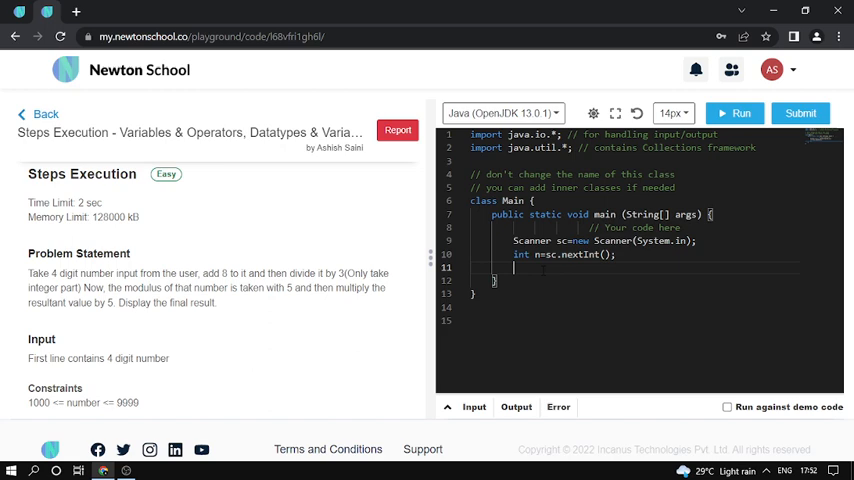
{"action": "scroll", "scroll_direction": "down", "scroll_amount": 3}
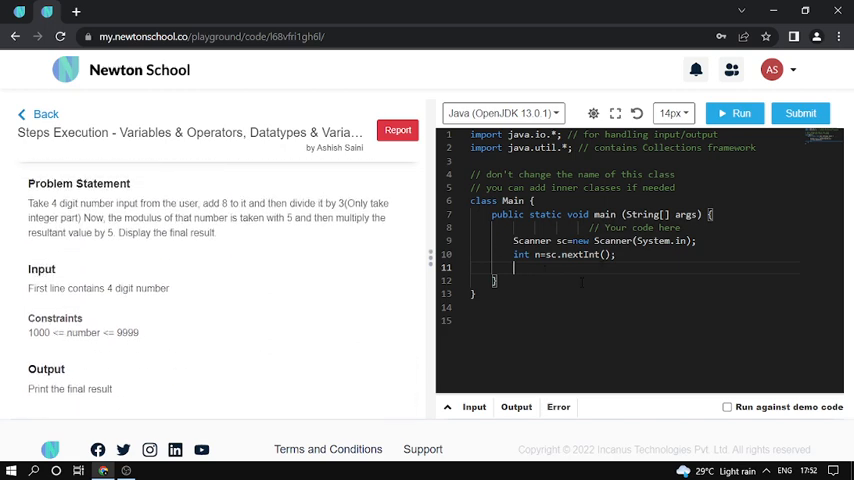
- Compute int result=((((n+8)/3)%5)*5);
{"action": "type", "text": "int res"}
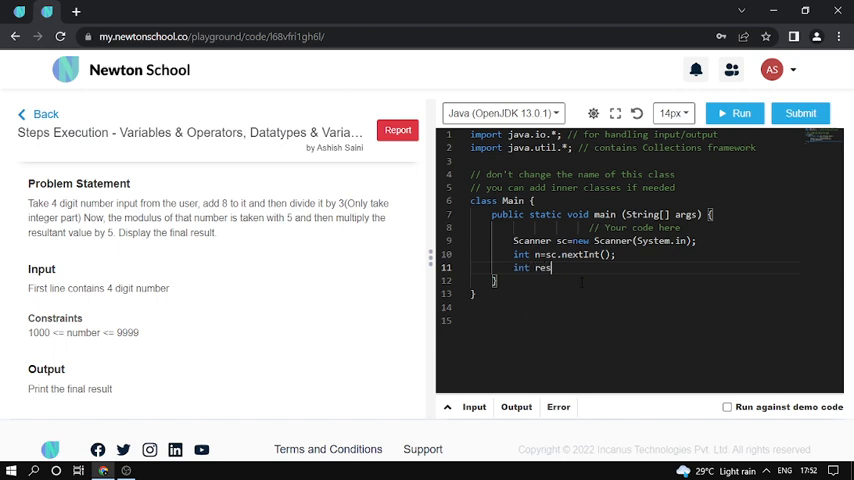
{"action": "type", "text": "ult"}
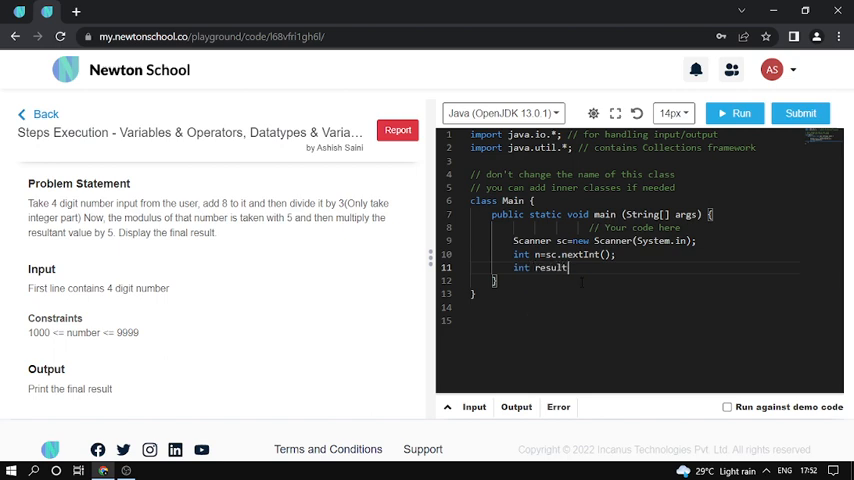
{"action": "type", "text": "="}
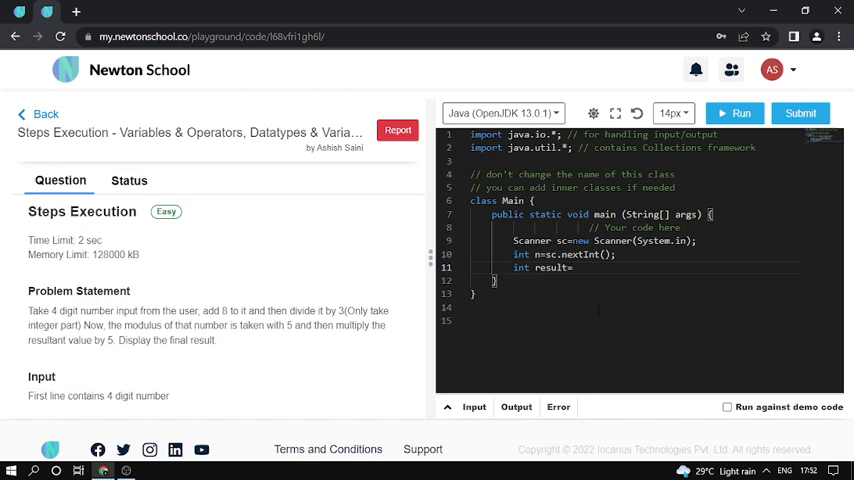
{"action": "type", "text": "n+"}
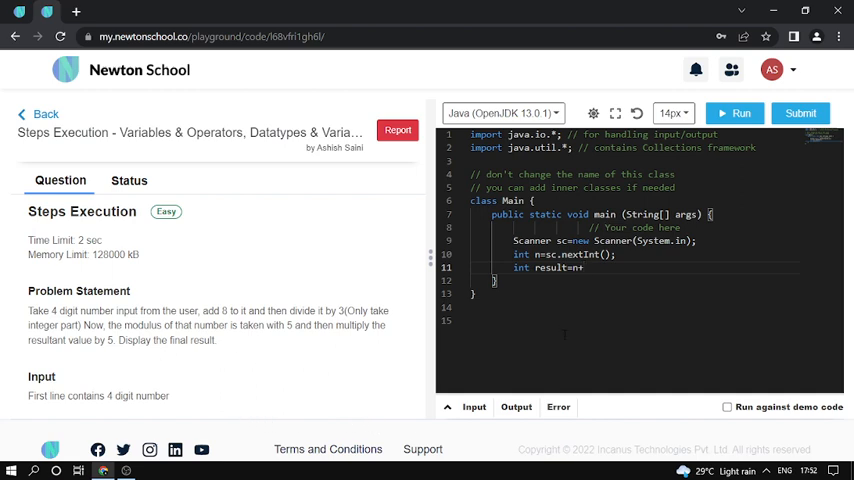
{"action": "type", "text": "8)"}
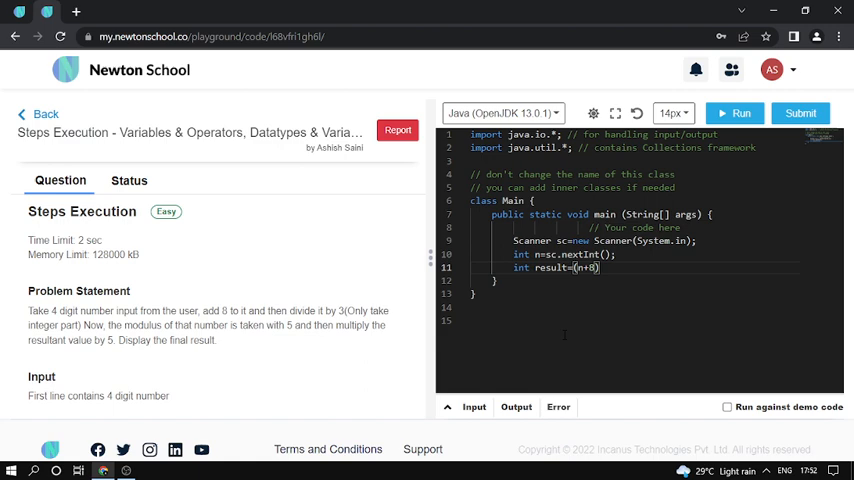
{"action": "type", "text": "("}
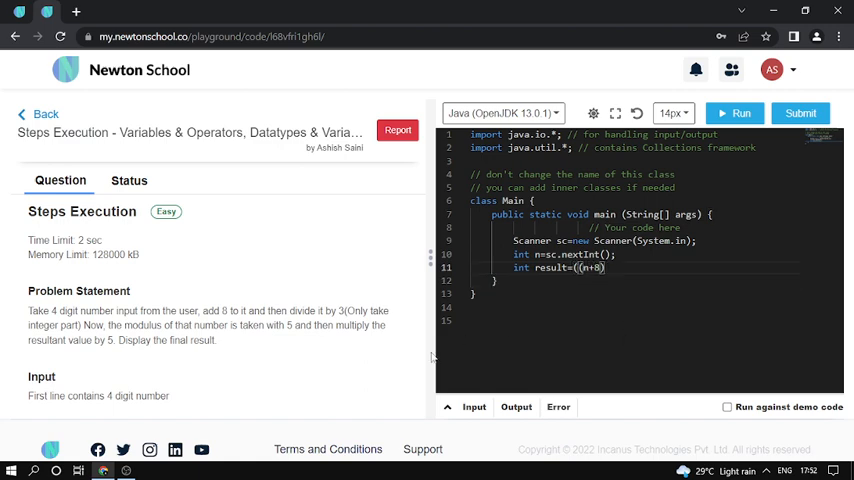
{"action": "scroll", "scroll_direction": "down", "scroll_amount": 3}
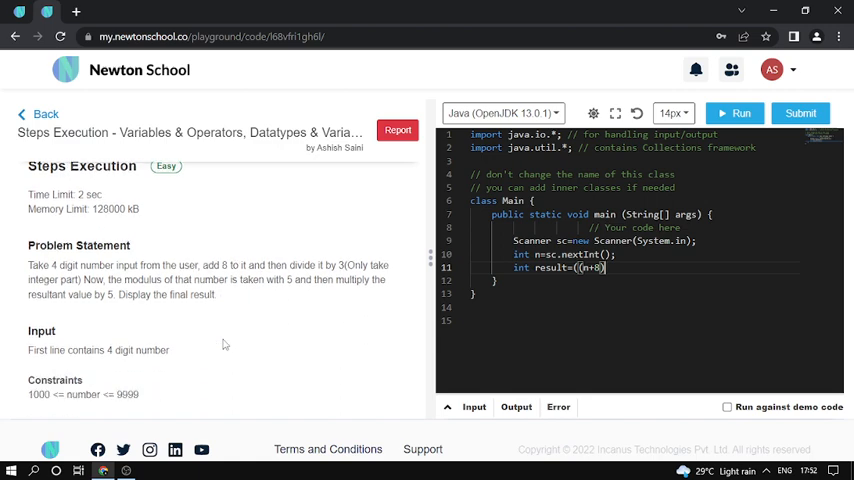
{"action": "scroll", "scroll_direction": "down", "scroll_amount": 3}
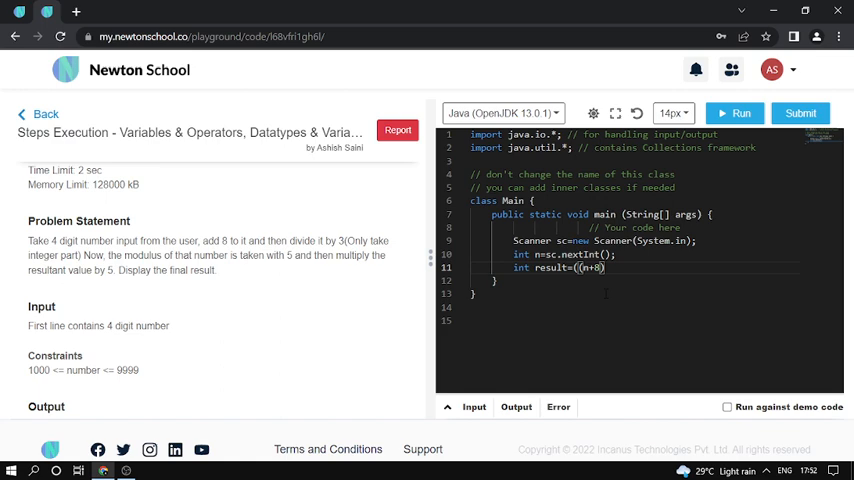
{"action": "type", "text": "/3)"}
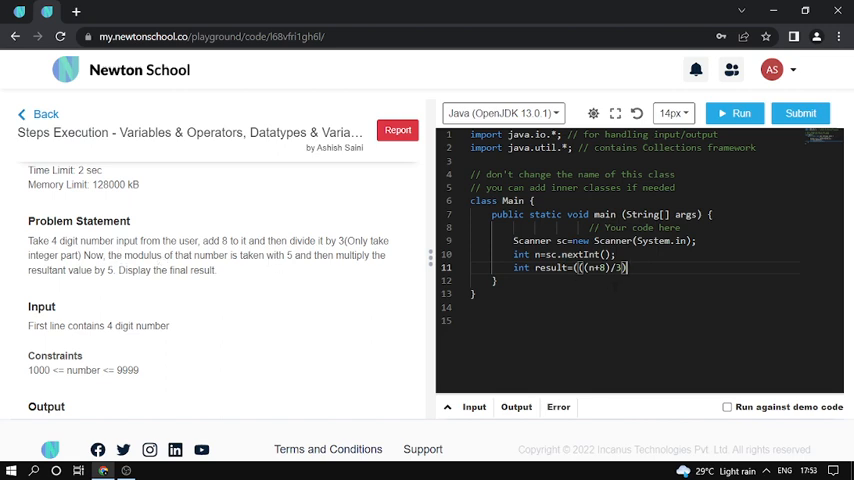
{"action": "type", "text": "%5"}
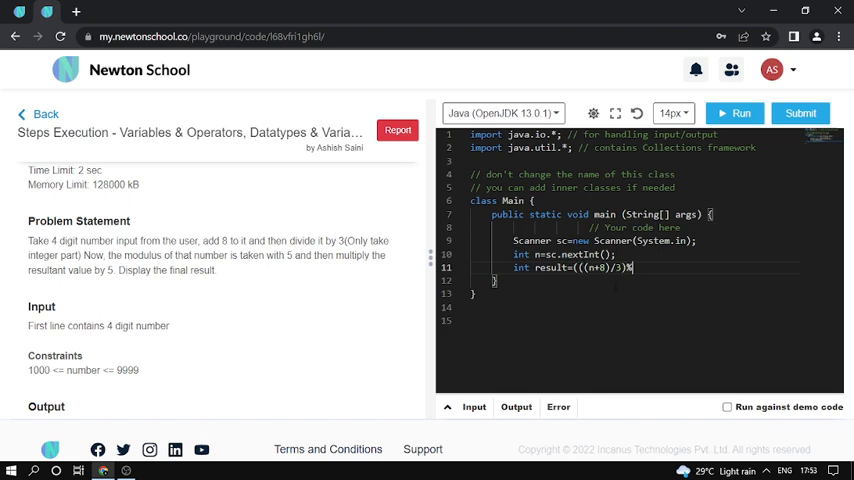
{"action": "type", "text": "%5)"}
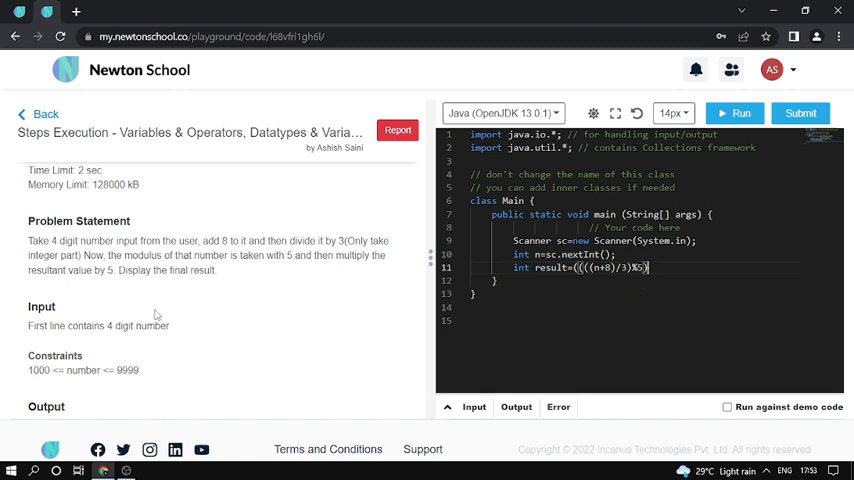
{"action": "mouse_move", "coordinate": [238, 296]}
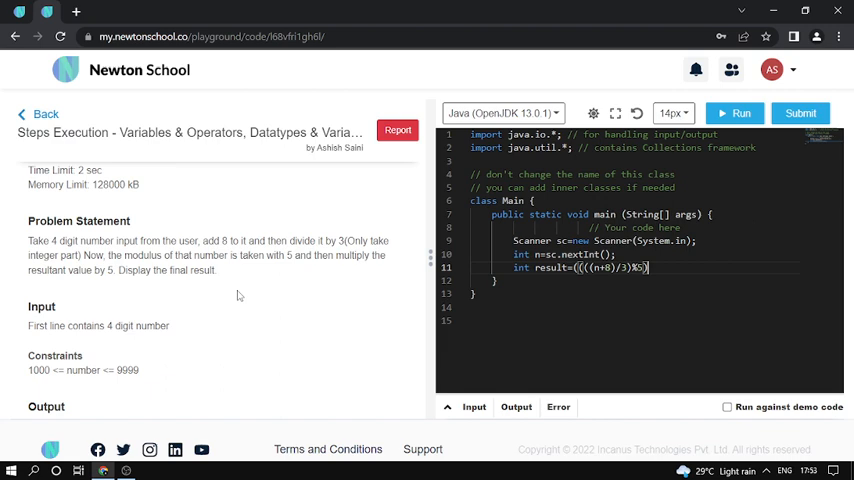
{"action": "mouse_move", "coordinate": [172, 354]}
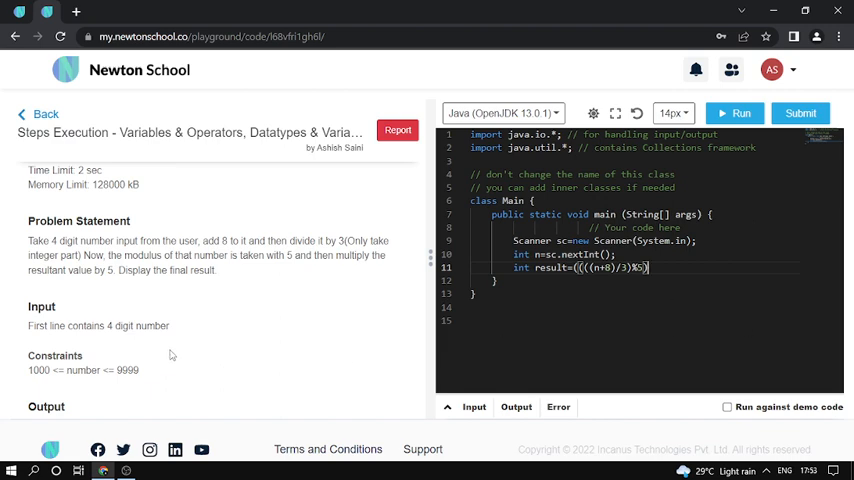
{"action": "mouse_move", "coordinate": [276, 294]}
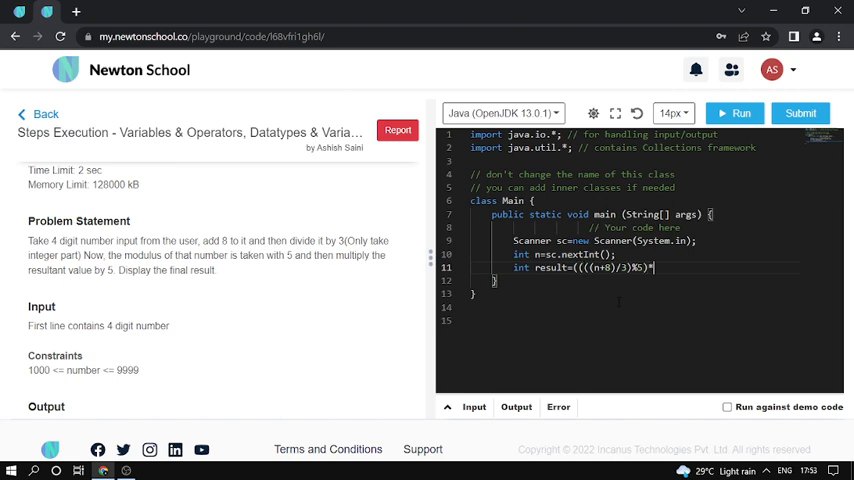
{"action": "type", "text": "*5)"}
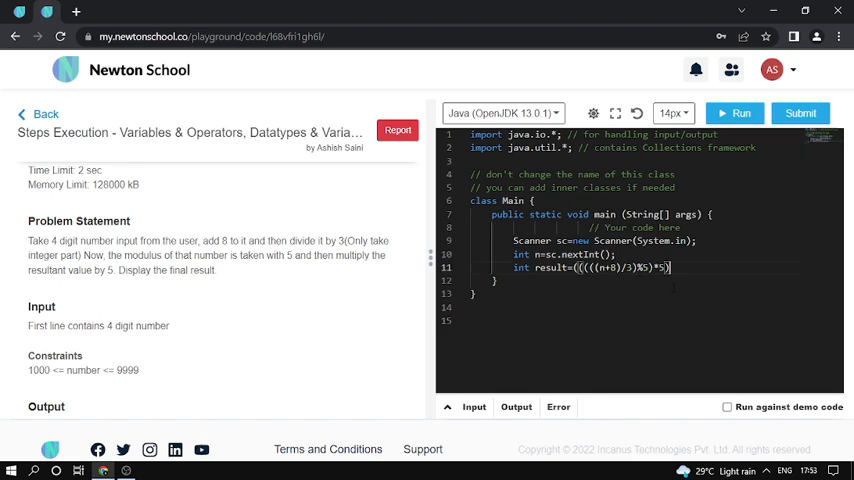
{"action": "type", "text": ")"}
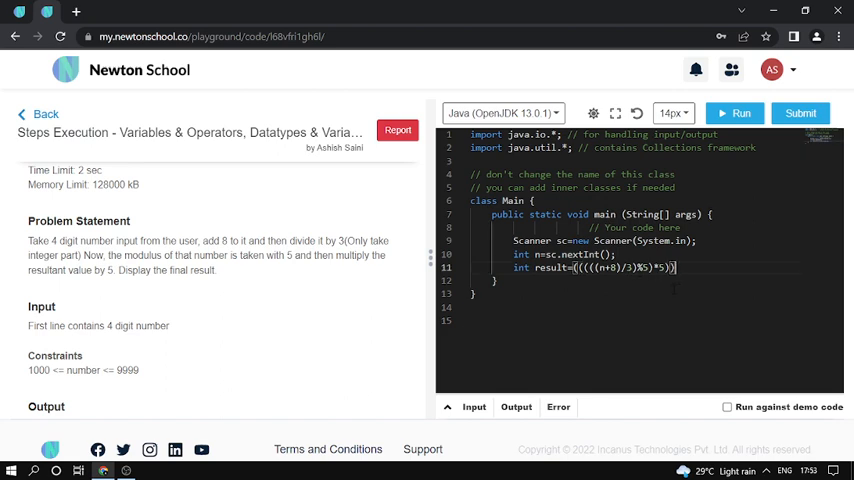
- Print result with System.out.print
{"action": "type", "text": "System."}
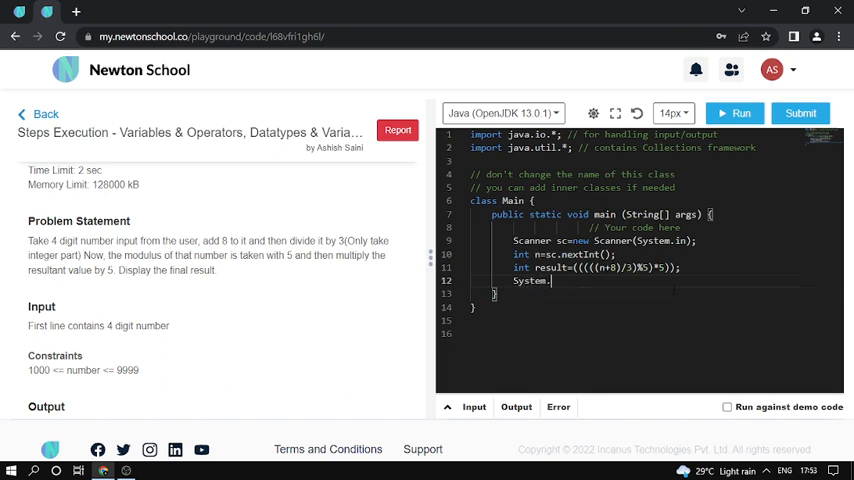
{"action": "type", "text": "out.print()"}
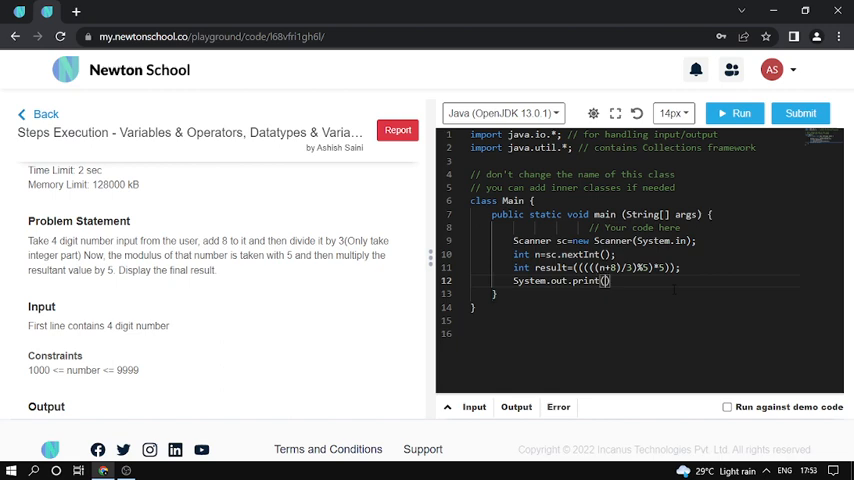
{"action": "type", "text": "result"}
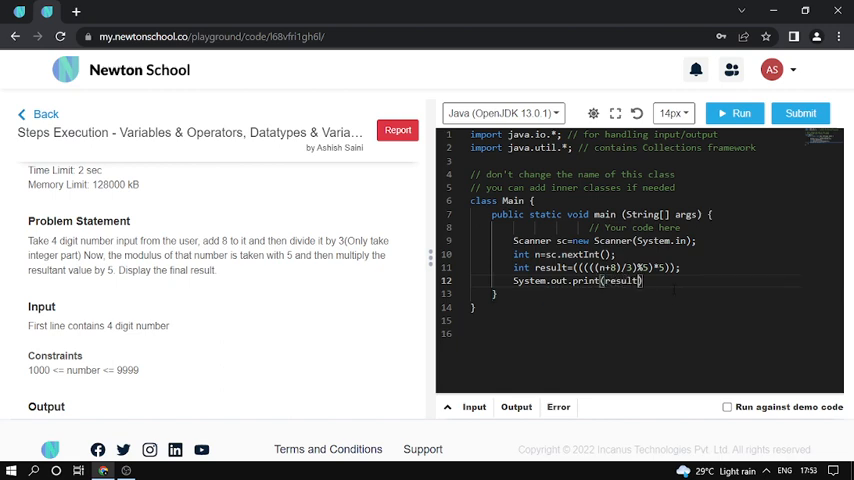
{"action": "type", "text": ";"}
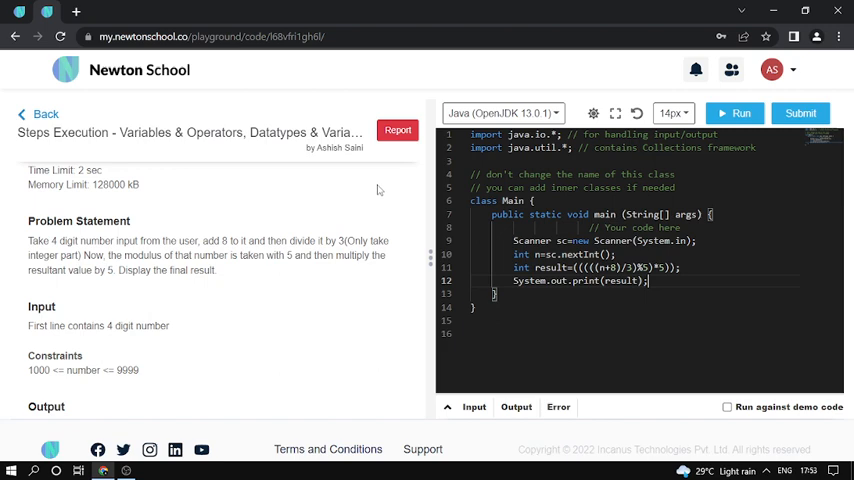
- Run the code on input 2345 to get 20, then submit it
{"action": "scroll", "scroll_direction": "down", "scroll_amount": 3}
{"action": "type", "text": "2345"}
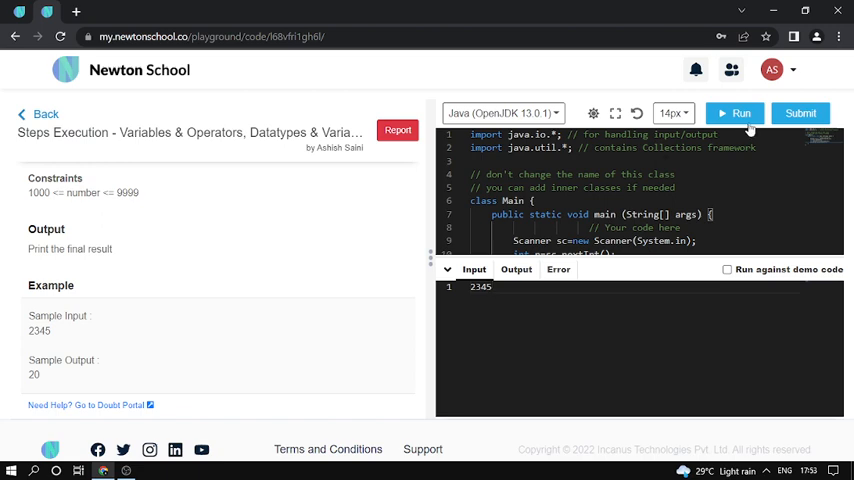
{"action": "left_click", "coordinate": [740, 112]}
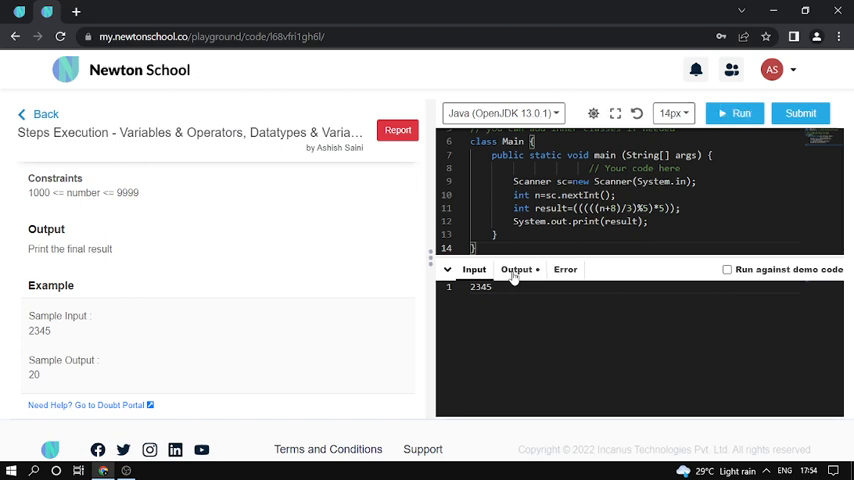
{"action": "left_click", "coordinate": [740, 112]}
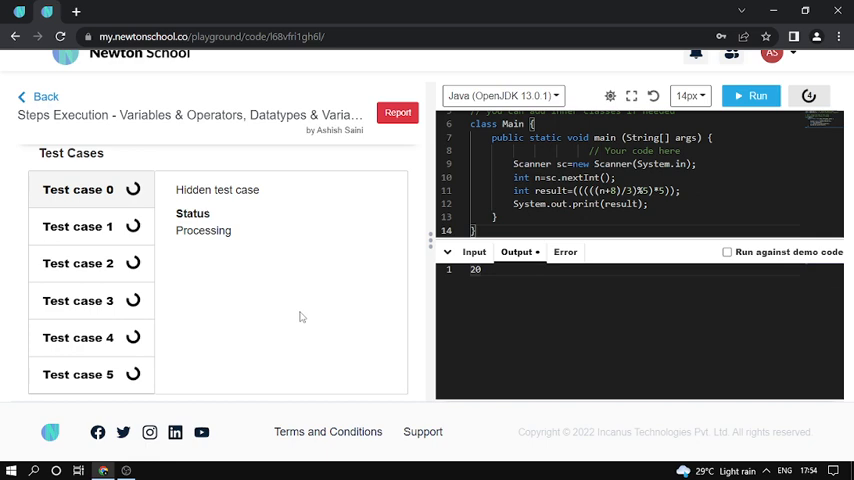
{"action": "left_click", "coordinate": [752, 112]}
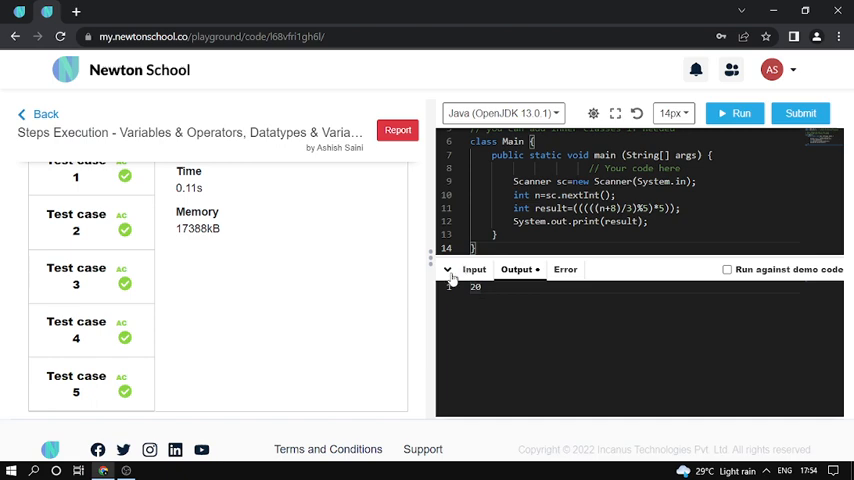
- Return to the assignment page after all six test cases pass and find the Magic Trick question
{"action": "left_click", "coordinate": [60, 184]}
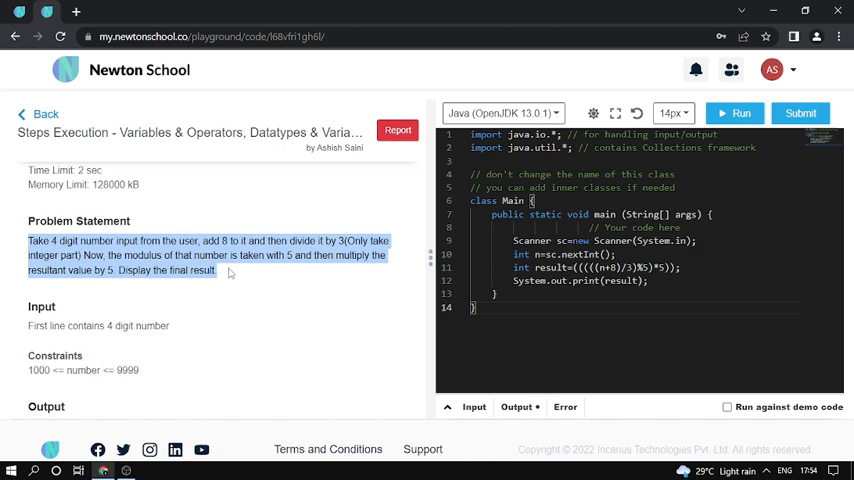
{"action": "scroll", "scroll_direction": "up", "scroll_amount": 3}
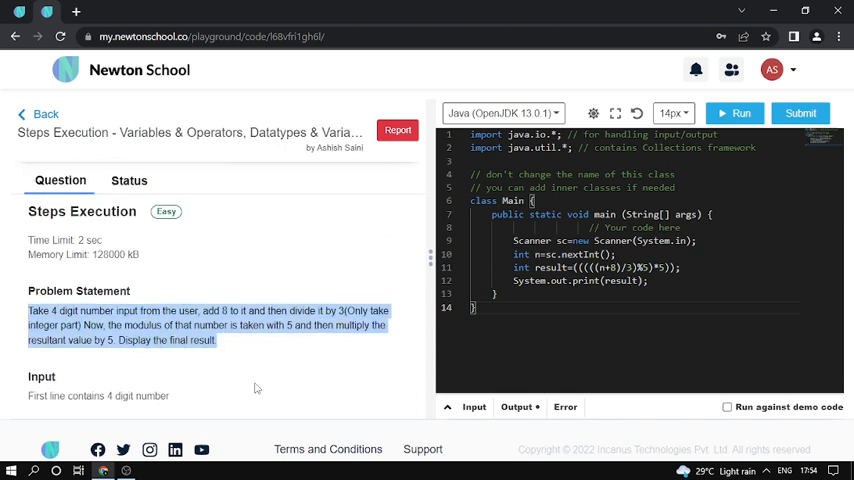
{"action": "scroll", "scroll_direction": "down", "scroll_amount": 3}
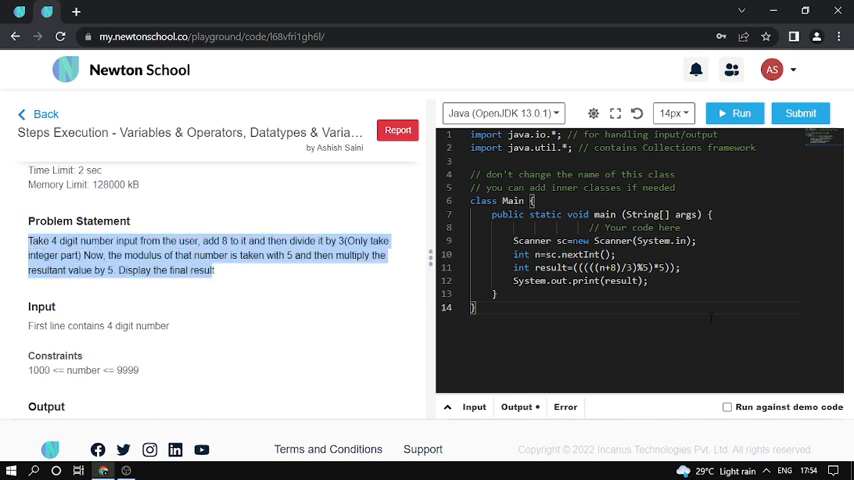
{"action": "scroll", "scroll_direction": "down", "scroll_amount": 3}
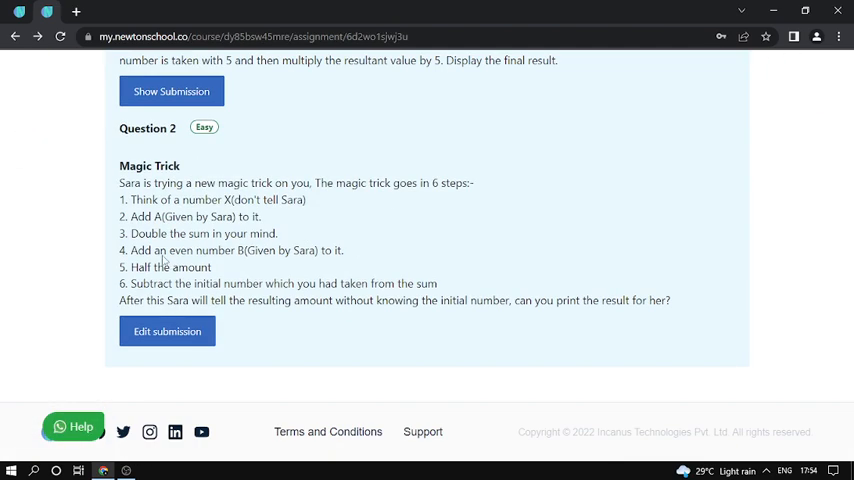
- Open the Magic Trick question in the playground and read its statement
{"action": "left_click", "coordinate": [168, 332]}
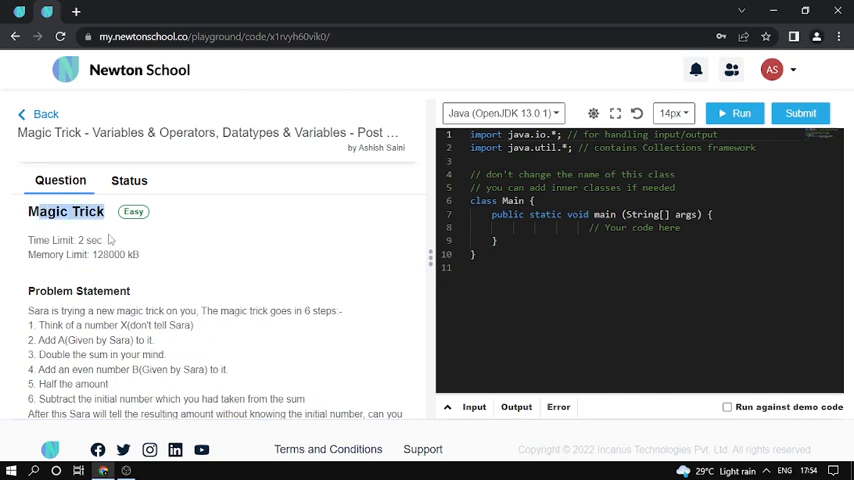
{"action": "scroll", "scroll_direction": "down", "scroll_amount": 3}
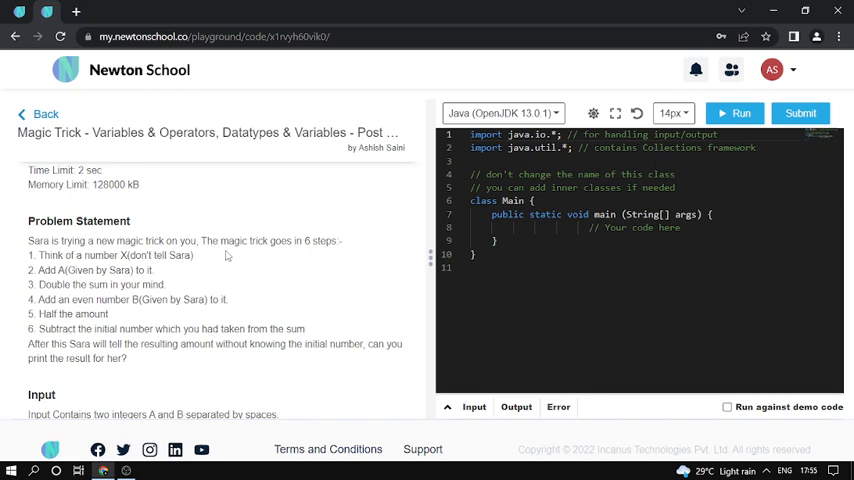
{"action": "mouse_move", "coordinate": [316, 252]}
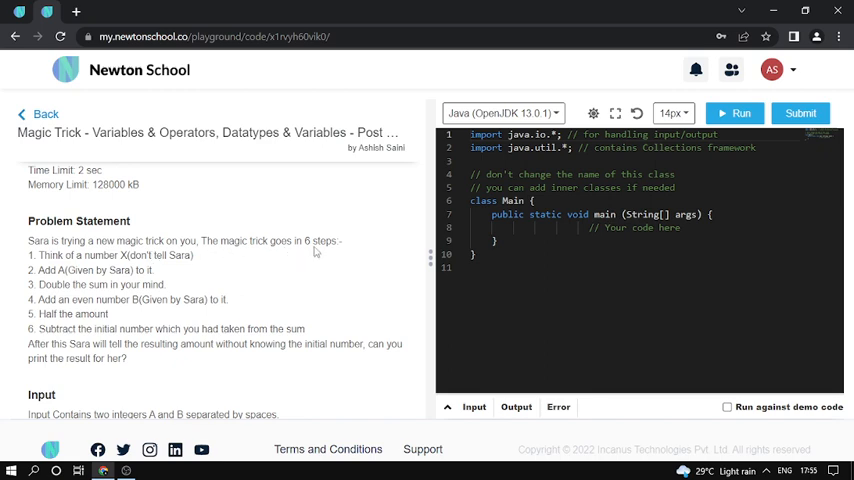
{"action": "scroll", "scroll_direction": "down", "scroll_amount": 3}
{"action": "type", "text": "3"}
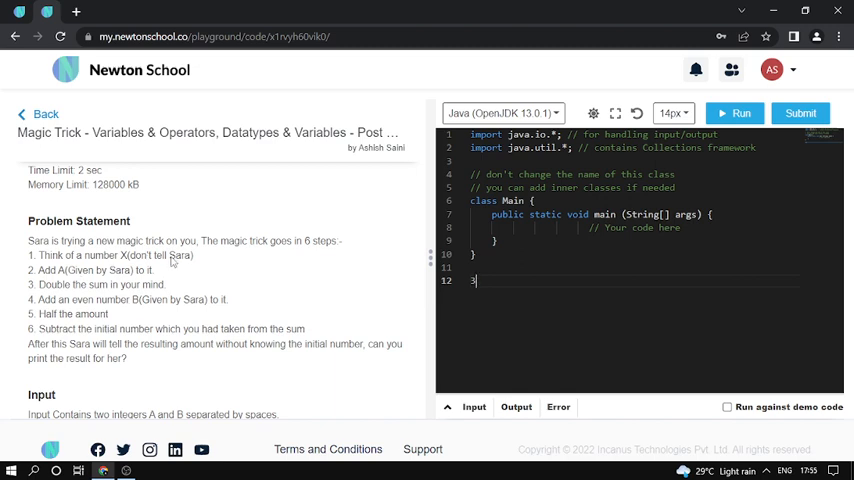
{"action": "double_click", "coordinate": [160, 256]}
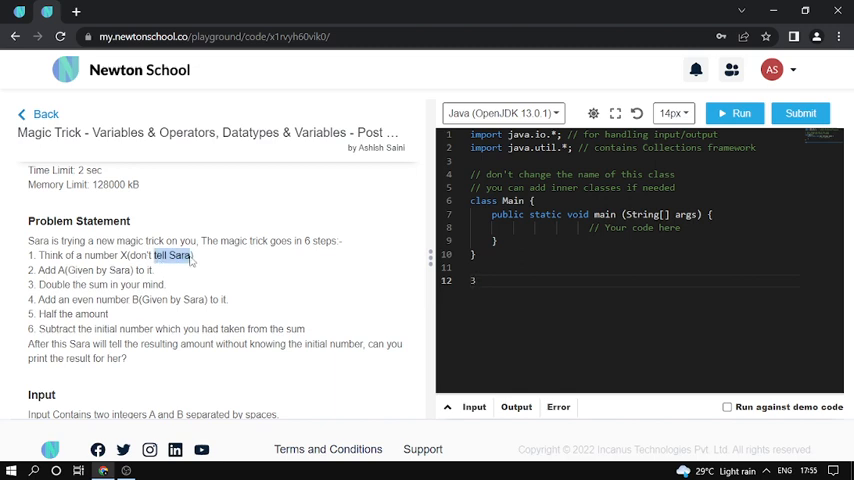
{"action": "mouse_move", "coordinate": [248, 294]}
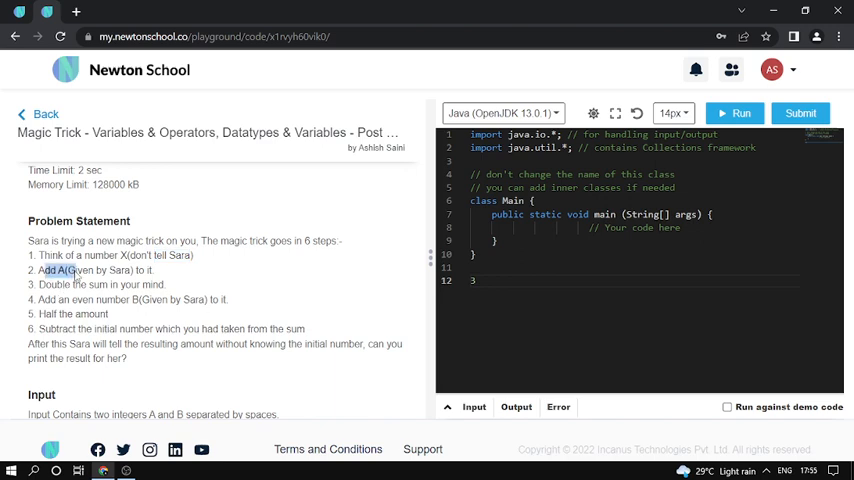
- Review the sample input and note 4 as a scratch value
{"action": "scroll", "scroll_direction": "down", "scroll_amount": 3}
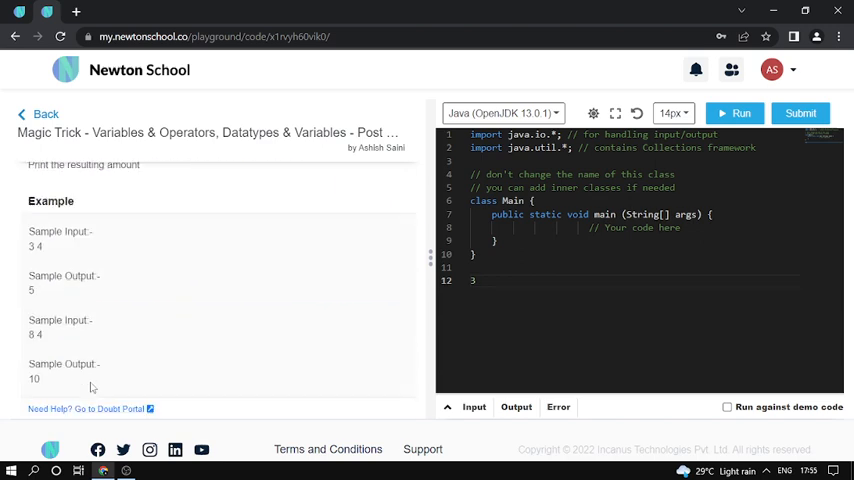
{"action": "scroll", "scroll_direction": "up", "scroll_amount": 3}
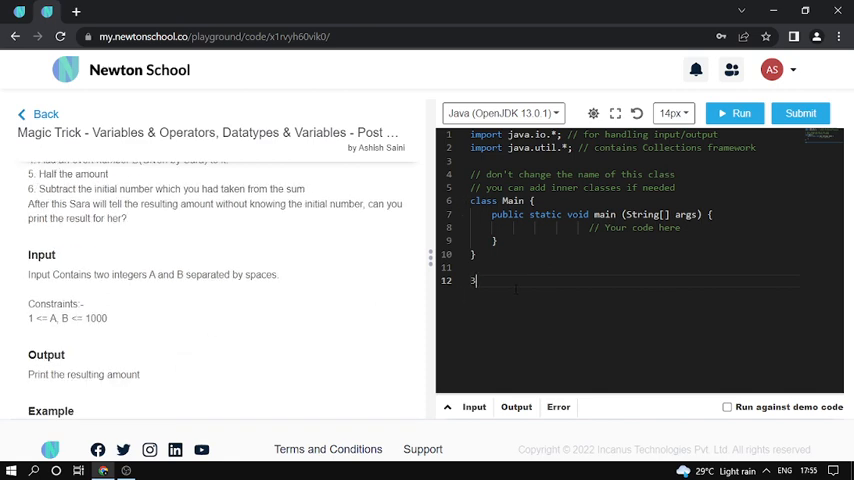
{"action": "scroll", "scroll_direction": "up", "scroll_amount": 3}
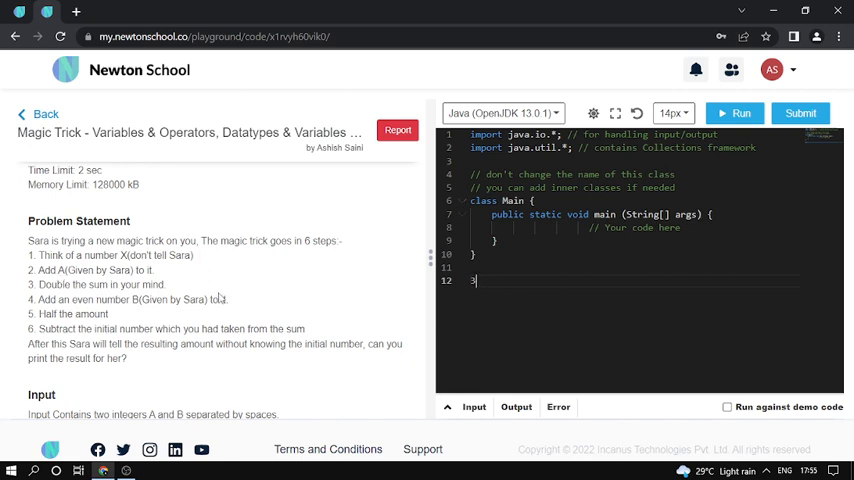
{"action": "type", "text": "4"}
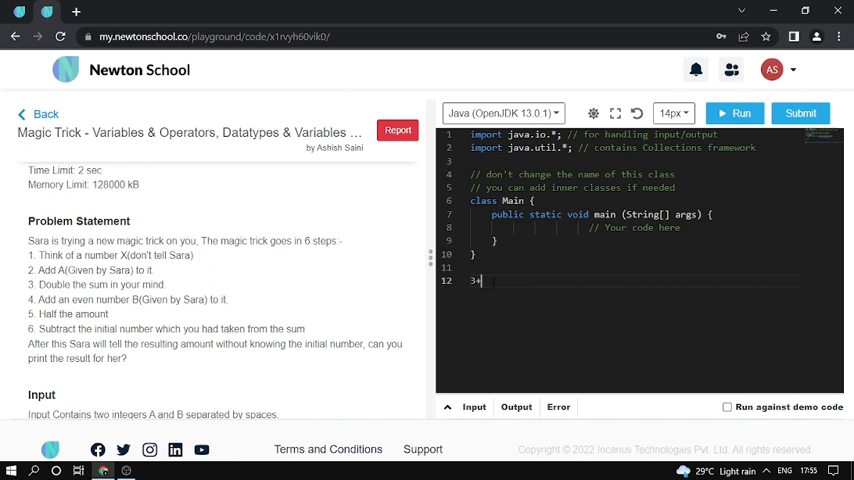
{"action": "scroll", "scroll_direction": "down", "scroll_amount": 3}
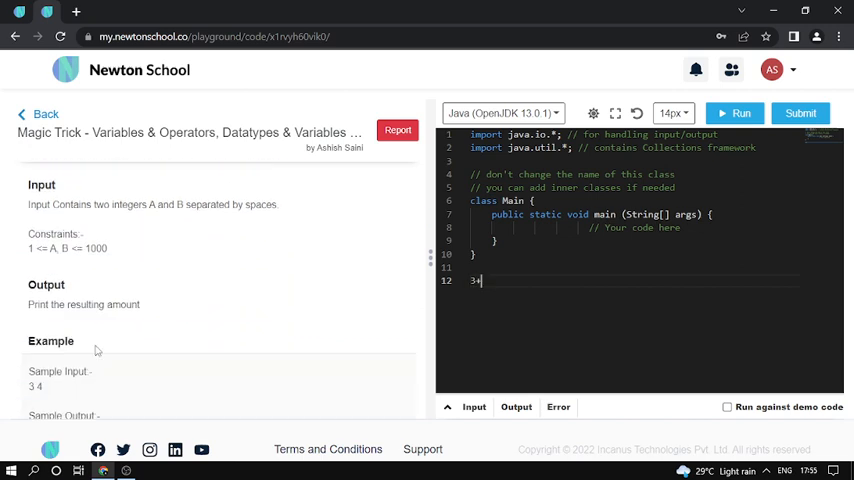
{"action": "scroll", "scroll_direction": "up", "scroll_amount": 3}
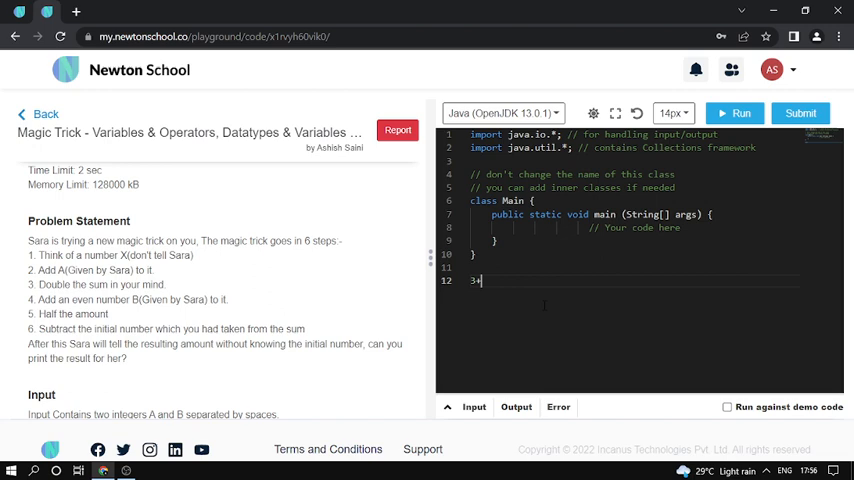
{"action": "type", "text": "+"}
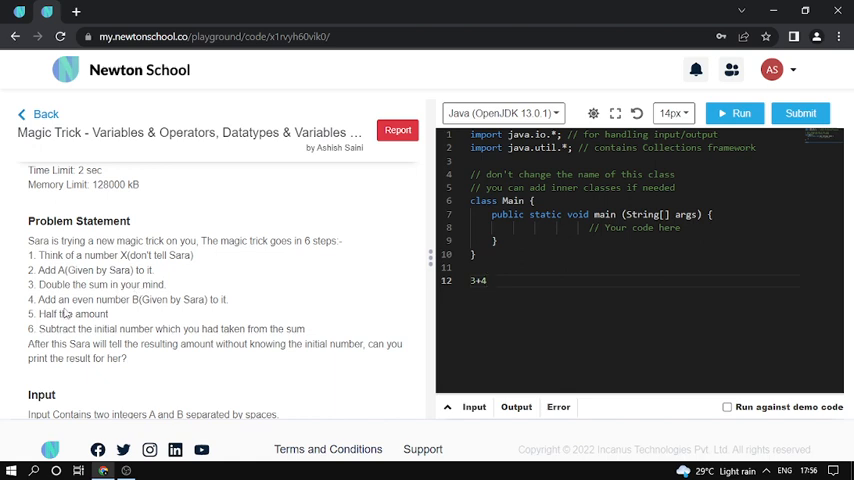
{"action": "double_click", "coordinate": [100, 300]}
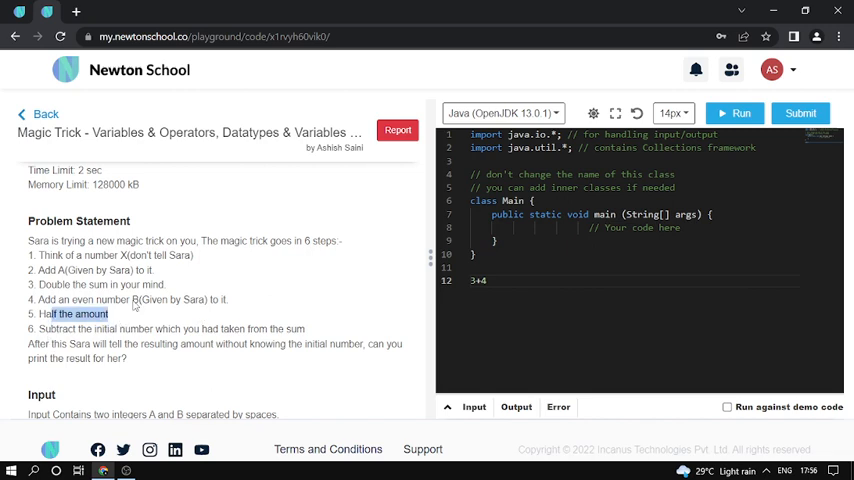
{"action": "double_click", "coordinate": [168, 300]}
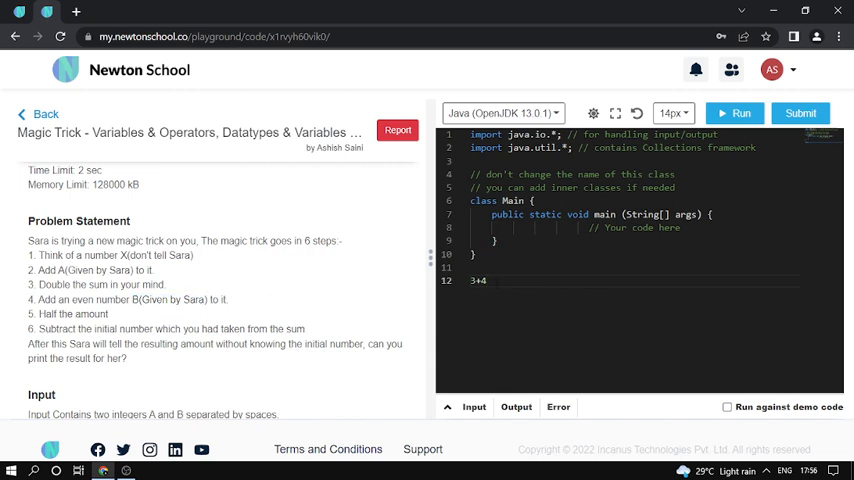
{"action": "type", "text": "/2"}
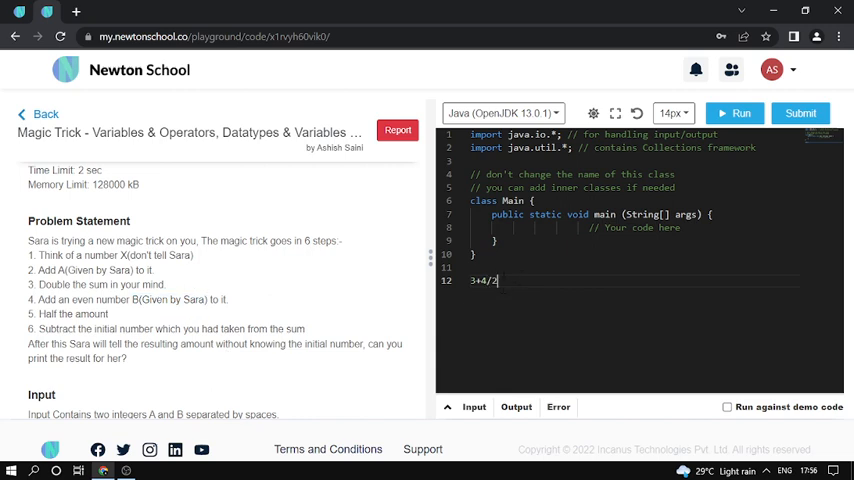
{"action": "scroll", "scroll_direction": "down", "scroll_amount": 3}
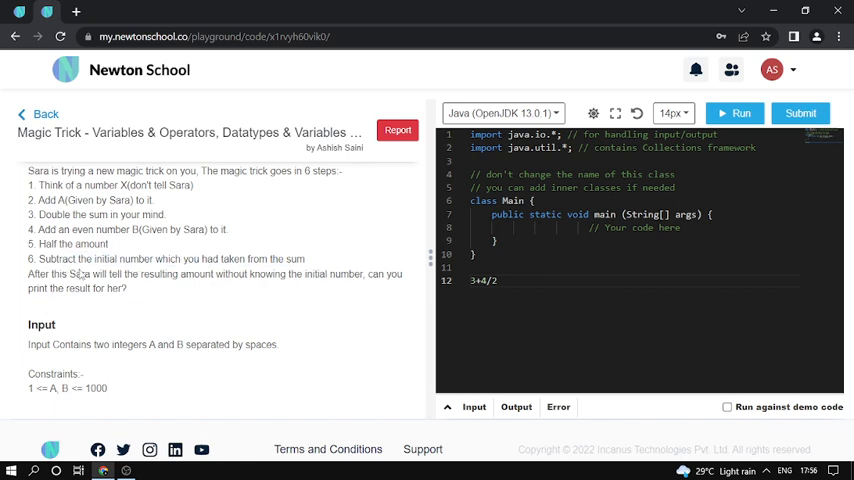
{"action": "double_click", "coordinate": [104, 260]}
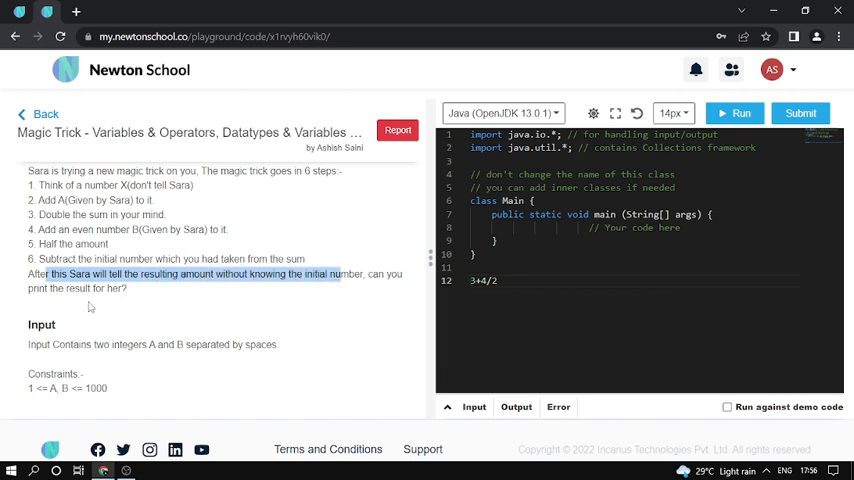
{"action": "scroll", "scroll_direction": "down", "scroll_amount": 3}
{"action": "type", "text": "="}
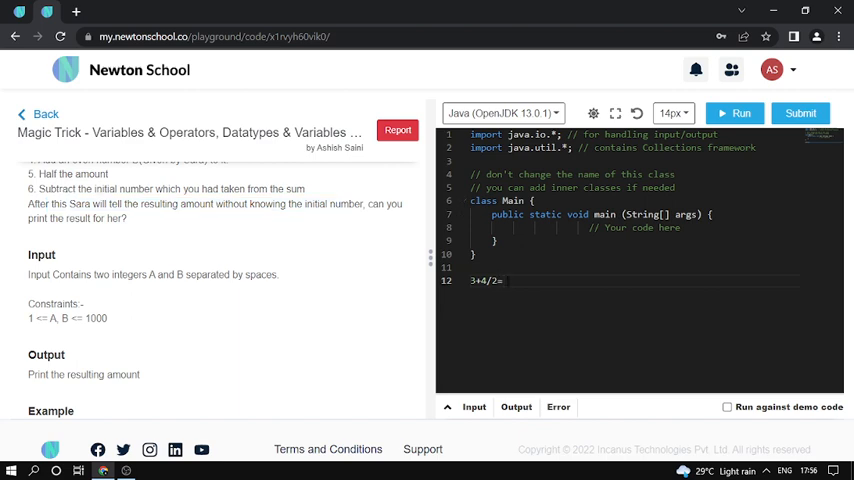
{"action": "type", "text": "3"}
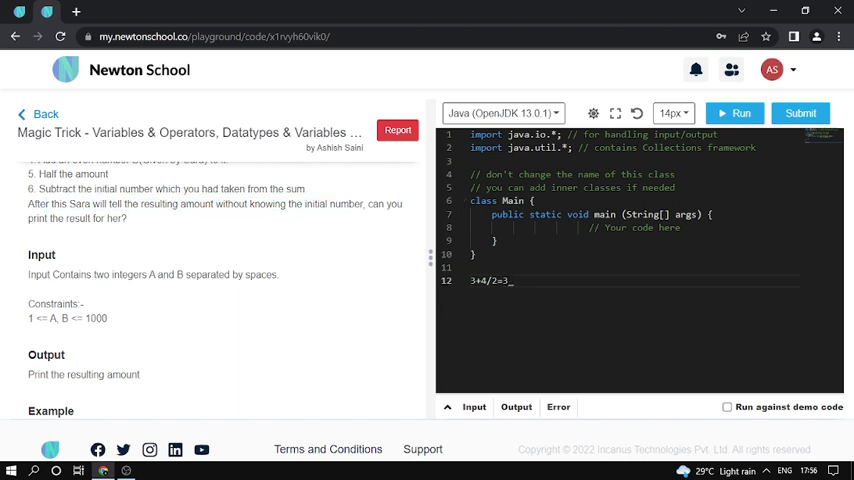
{"action": "type", "text": "3+2"}
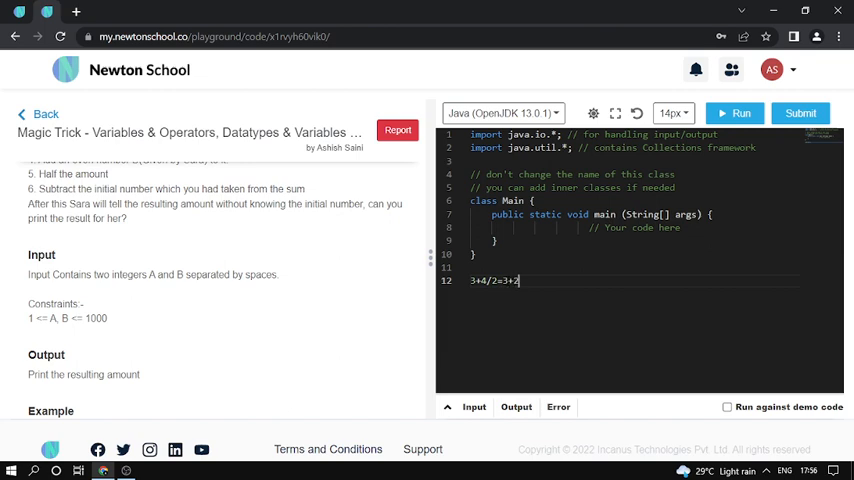
{"action": "type", "text": "5"}
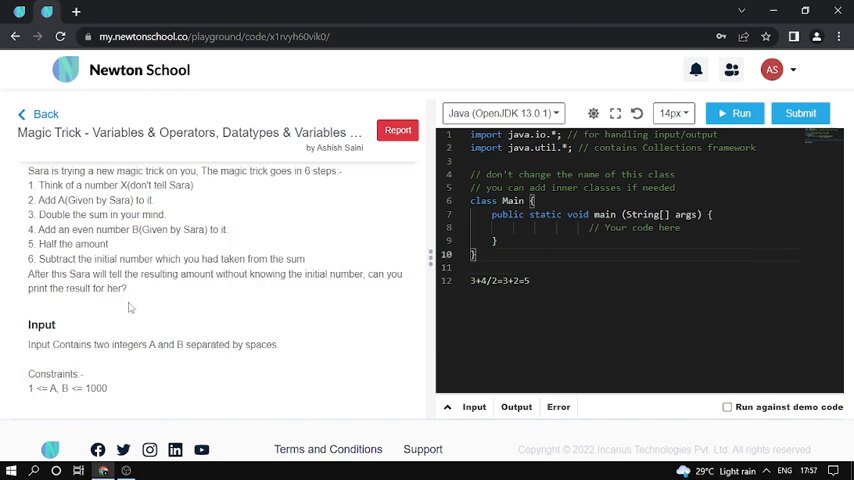
{"action": "scroll", "scroll_direction": "down", "scroll_amount": 3}
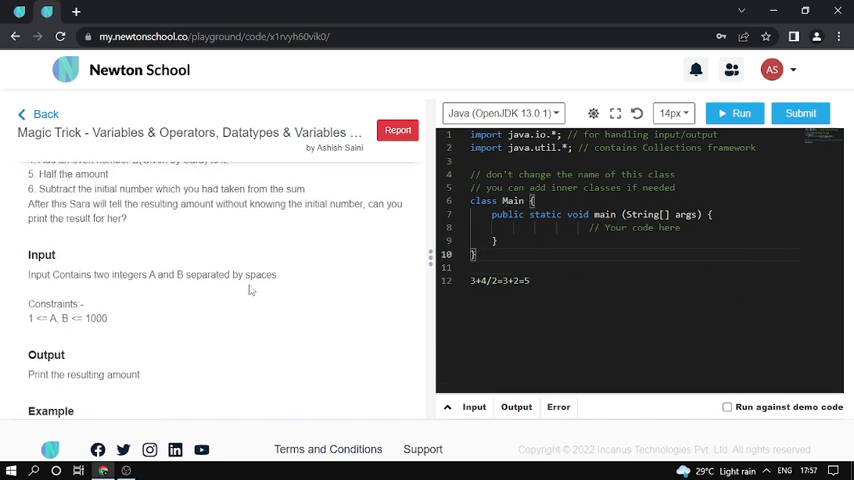
{"action": "scroll", "scroll_direction": "down", "scroll_amount": 3}
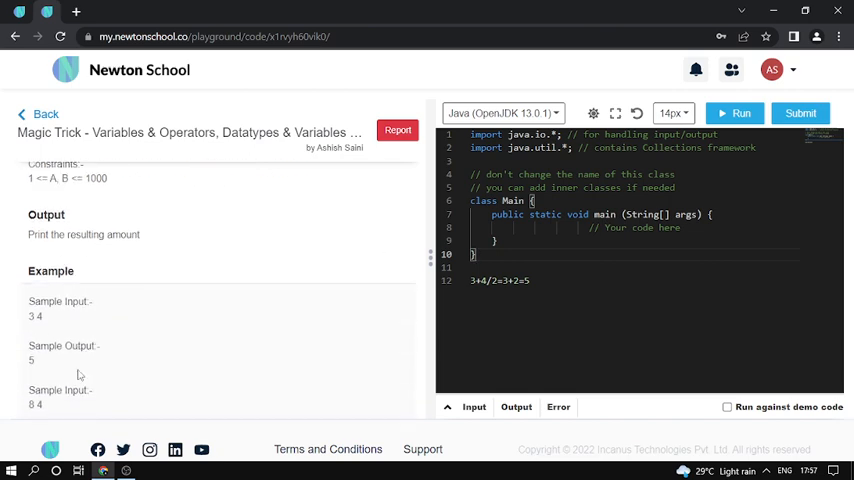
{"action": "scroll", "scroll_direction": "down", "scroll_amount": 3}
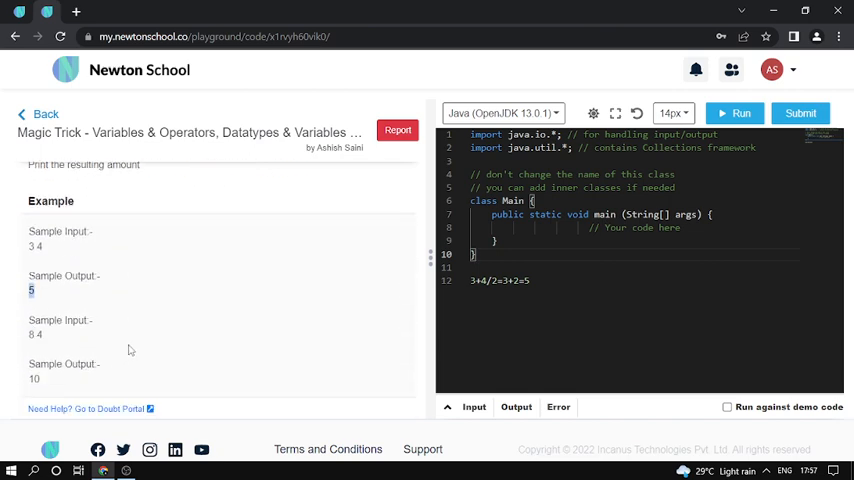
{"action": "double_click", "coordinate": [36, 334]}
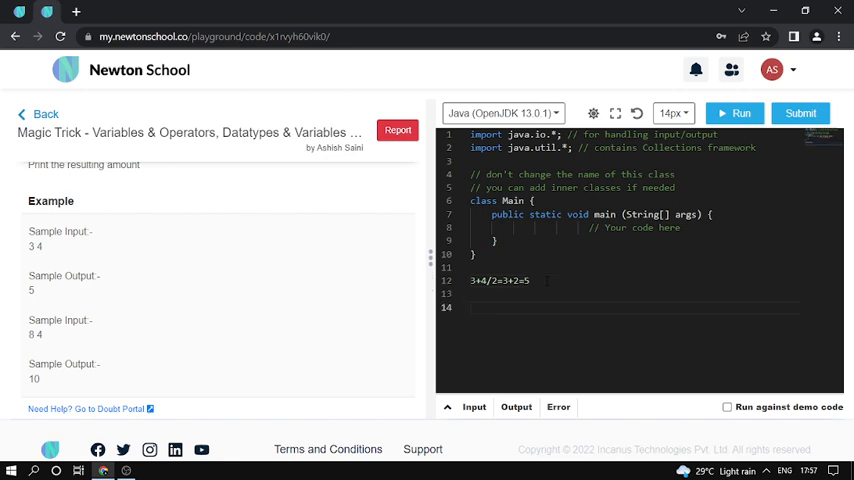
{"action": "type", "text": "8"}
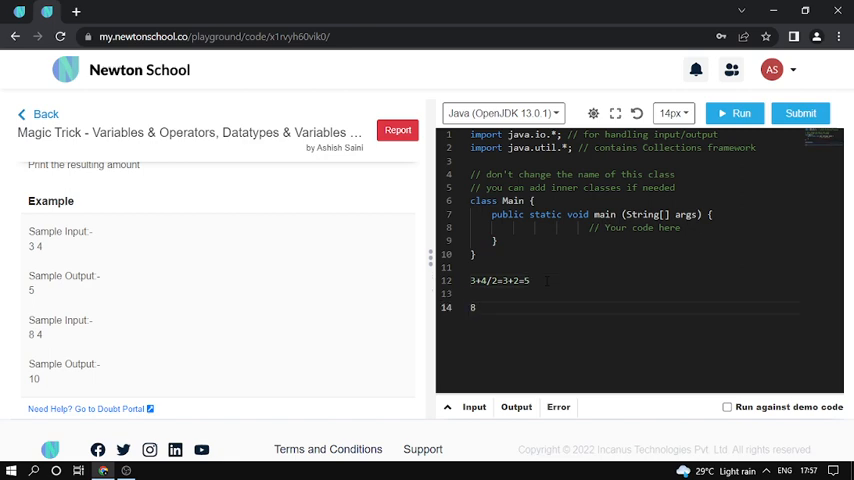
{"action": "type", "text": "*"}
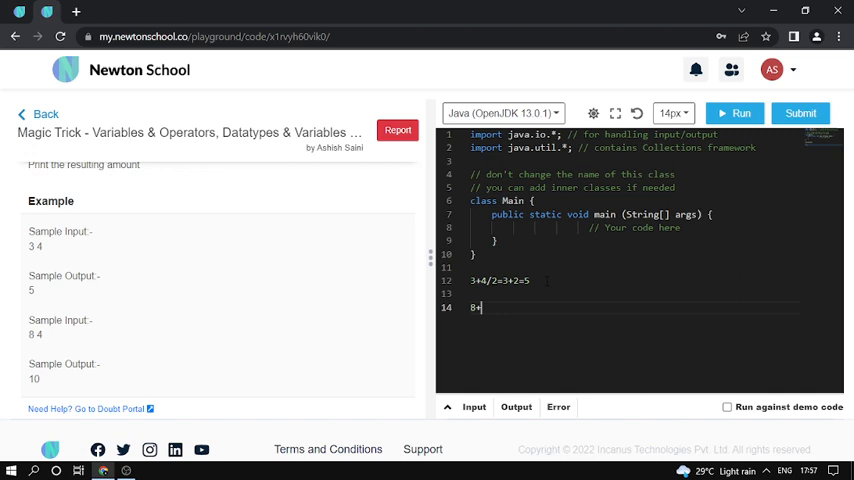
{"action": "type", "text": "4/2=="}
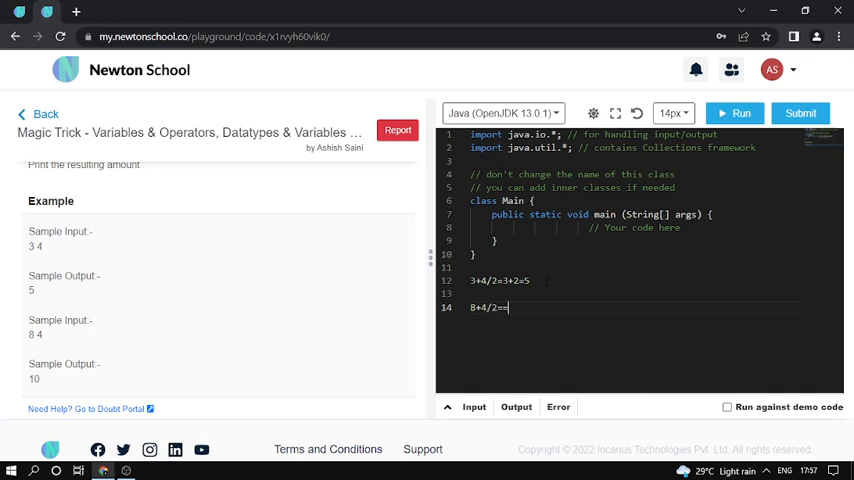
{"action": "key", "text": "Backspace"}
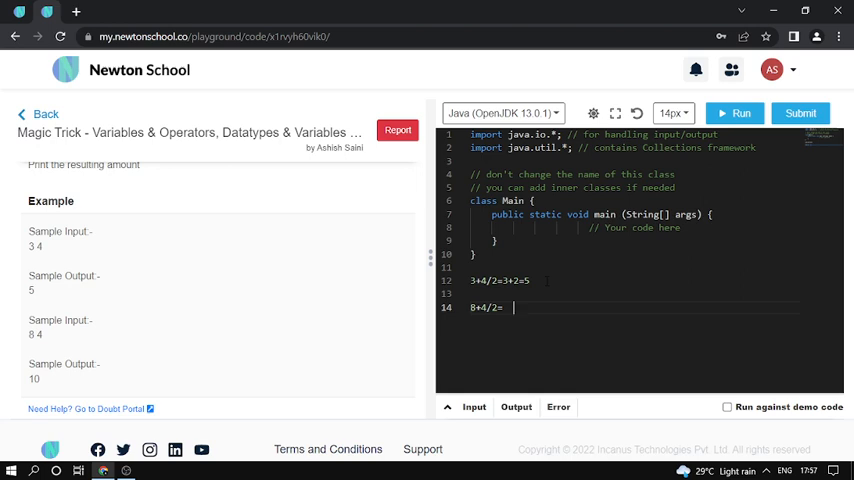
{"action": "type", "text": "8+"}
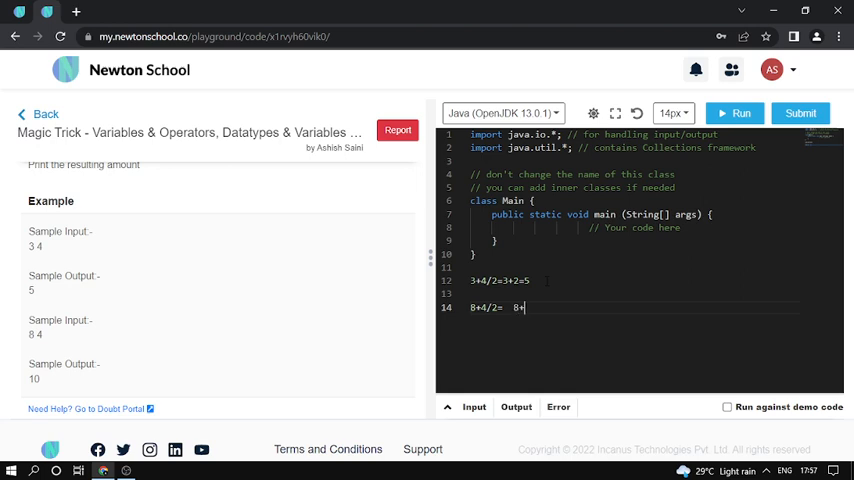
{"action": "type", "text": "2="}
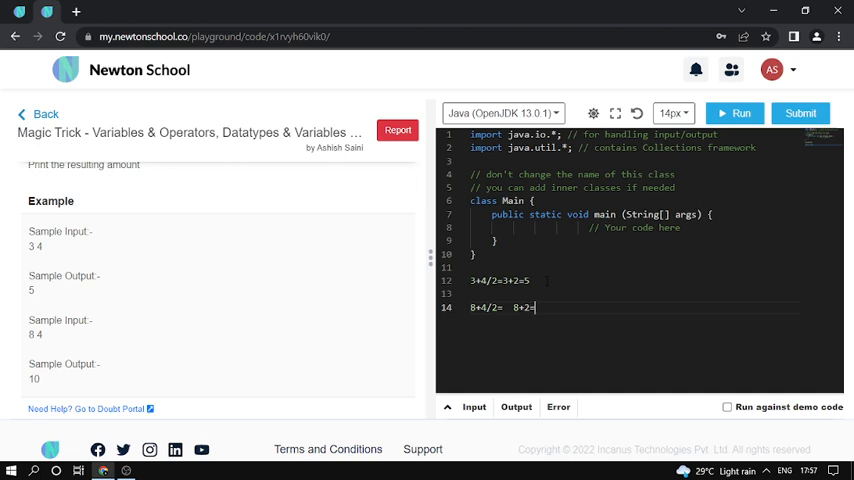
{"action": "type", "text": "10"}
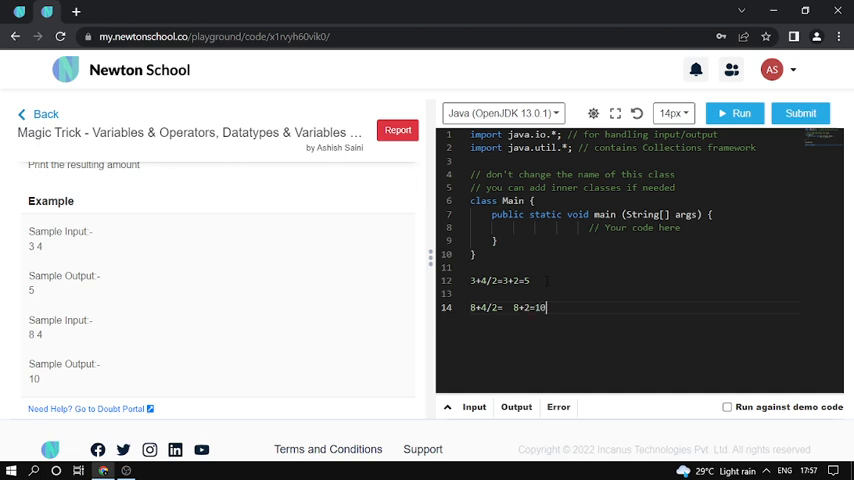
{"action": "double_click", "coordinate": [34, 378]}
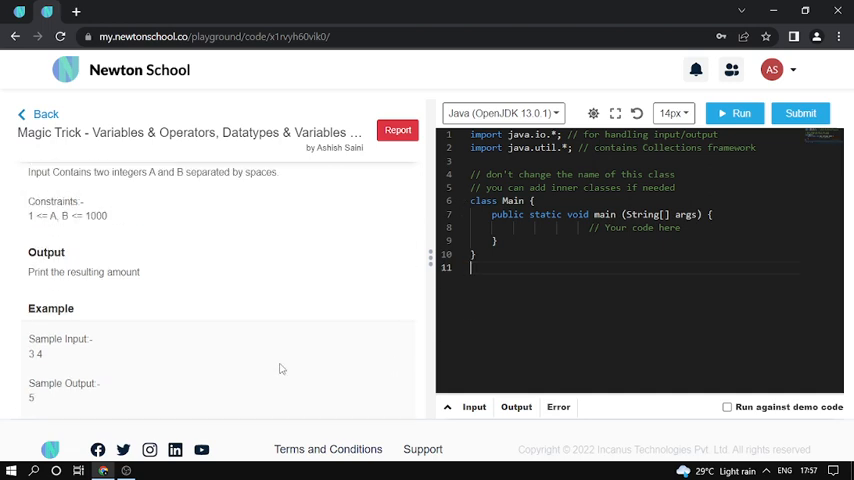
{"action": "scroll", "scroll_direction": "up", "scroll_amount": 3}
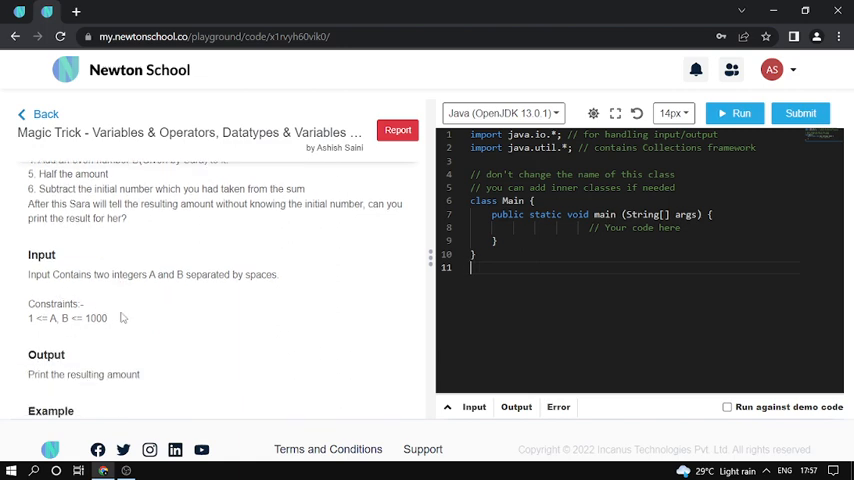
{"action": "mouse_move", "coordinate": [170, 284]}
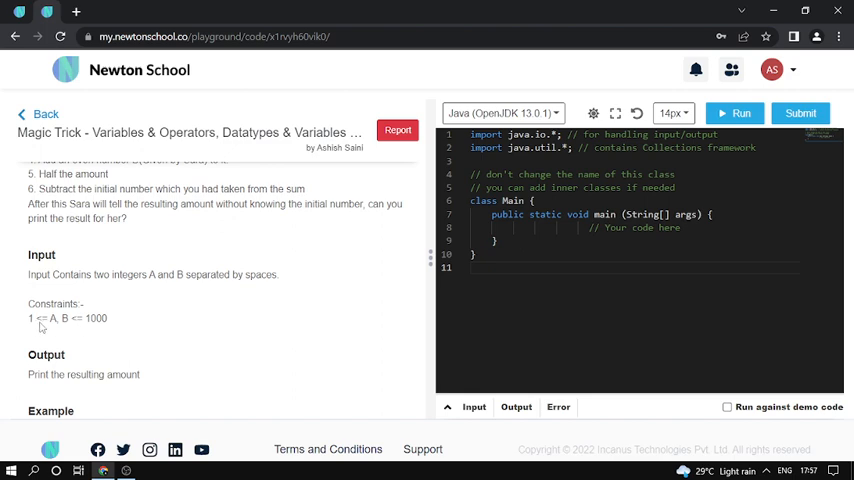
{"action": "mouse_move", "coordinate": [112, 328]}
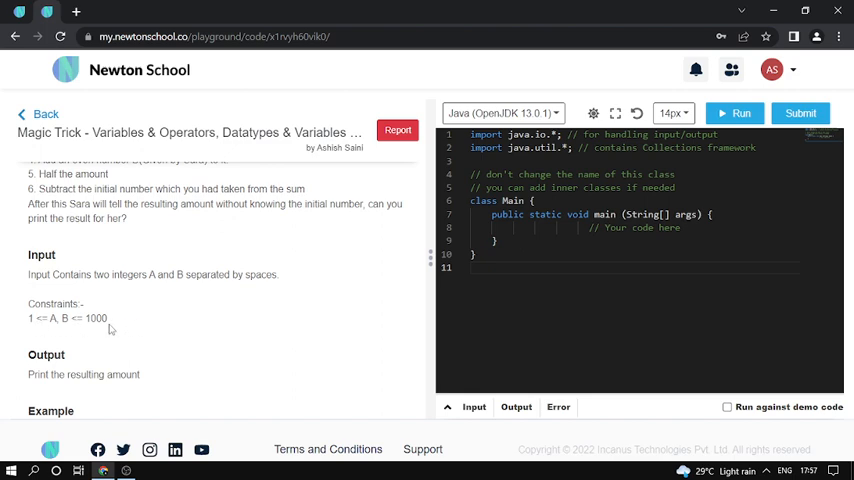
{"action": "scroll", "scroll_direction": "down", "scroll_amount": 3}
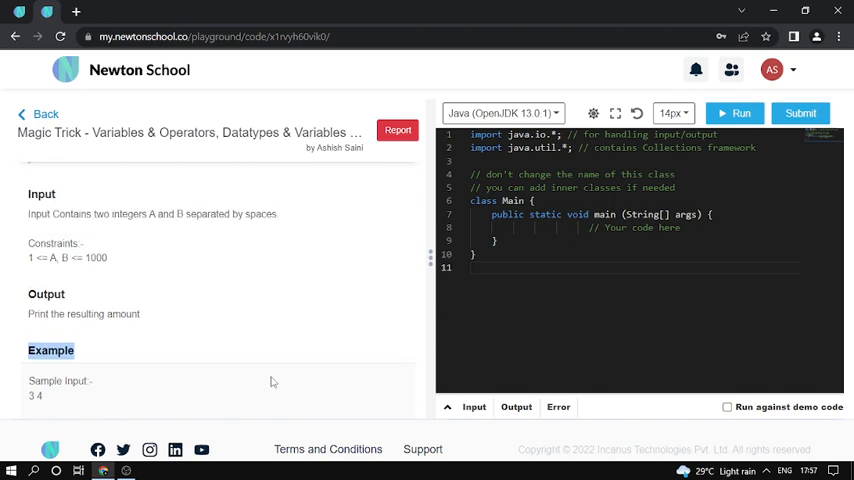
{"action": "scroll", "scroll_direction": "up", "scroll_amount": 3}
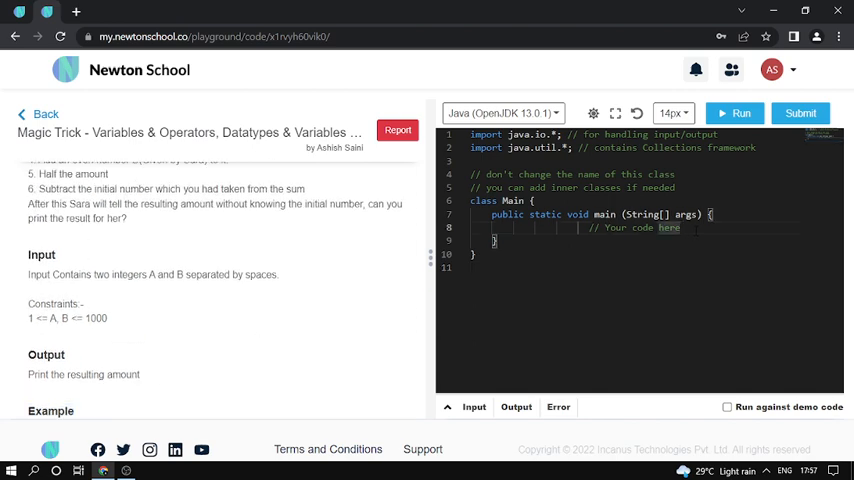
- Create a Scanner sc on System.in inside main
{"action": "key", "text": "Enter"}
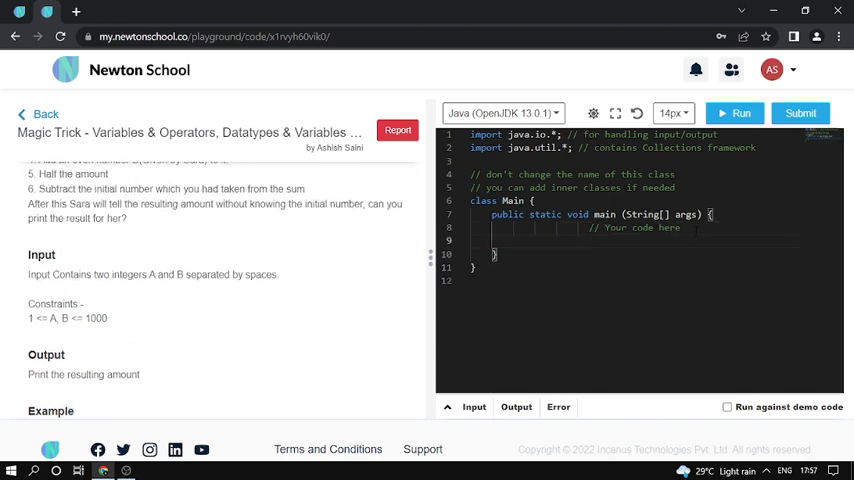
{"action": "type", "text": "Scanne"}
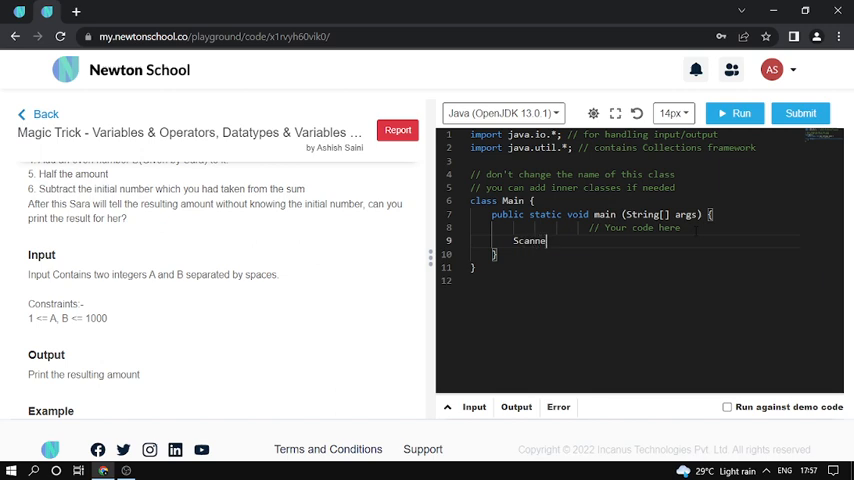
{"action": "type", "text": "sc="}
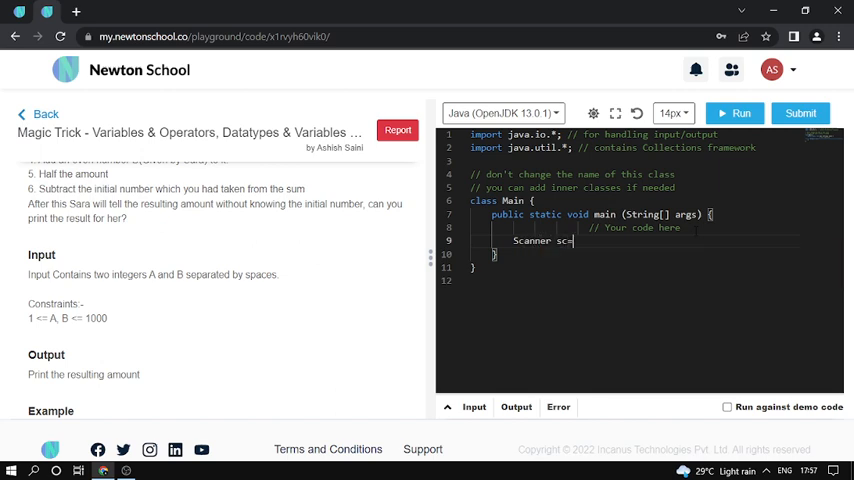
{"action": "type", "text": "=new Scanner(Sys"}
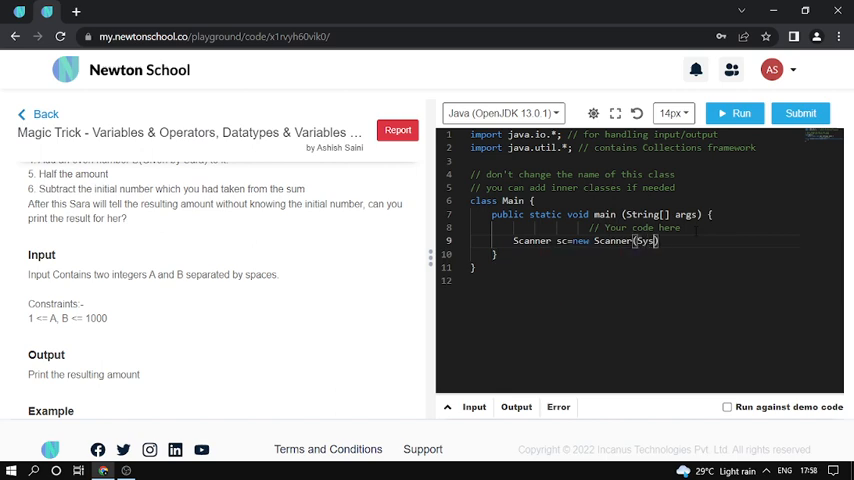
{"action": "type", "text": "tem.in"}
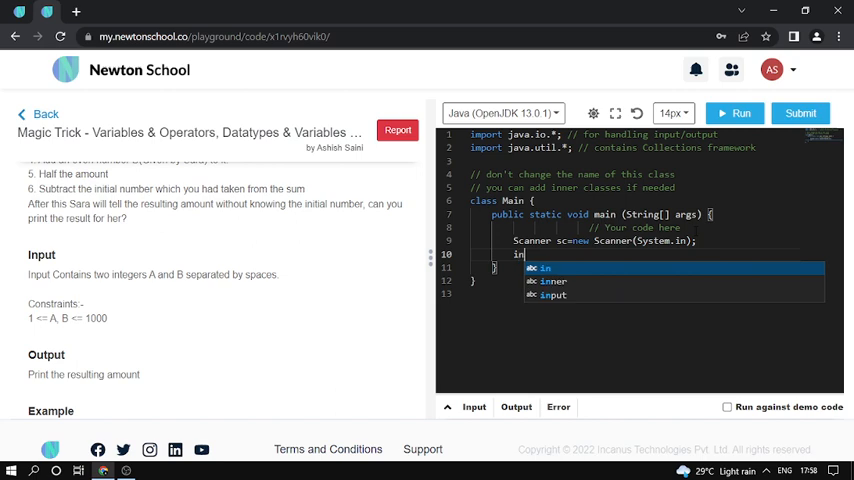
- Read the two integers a and b with sc.nextInt()
{"action": "type", "text": "int a"}
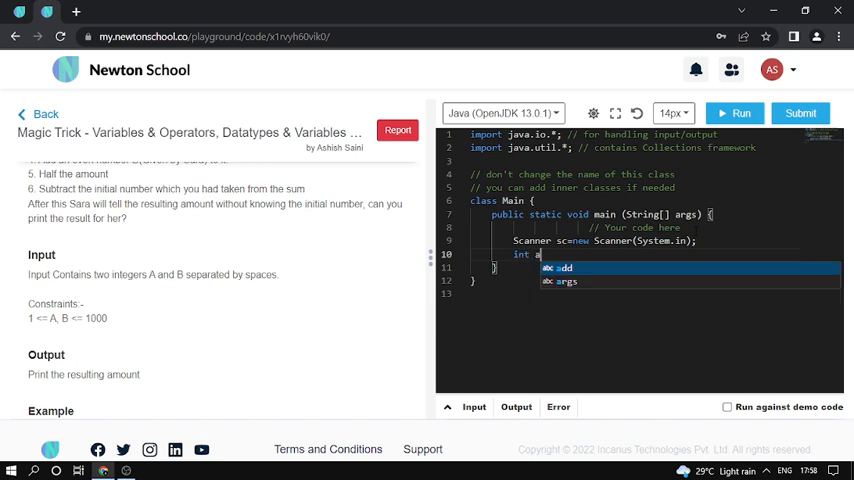
{"action": "type", "text": "=sc.next"}
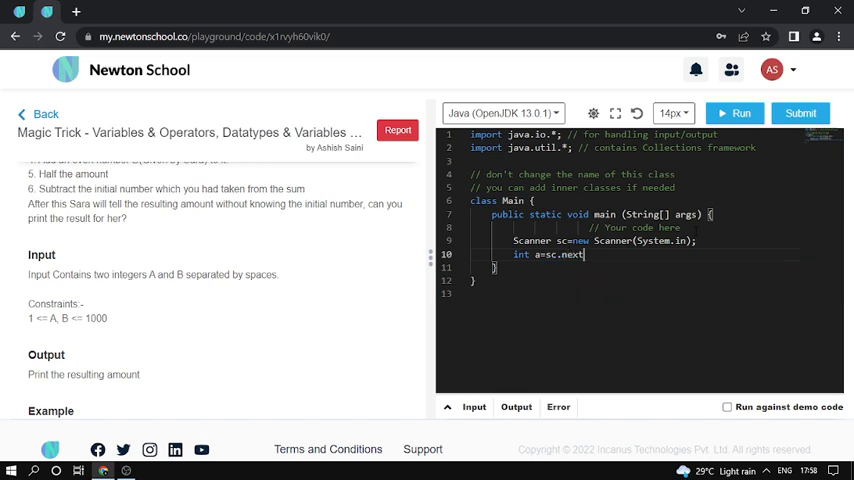
{"action": "type", "text": "Int()"}
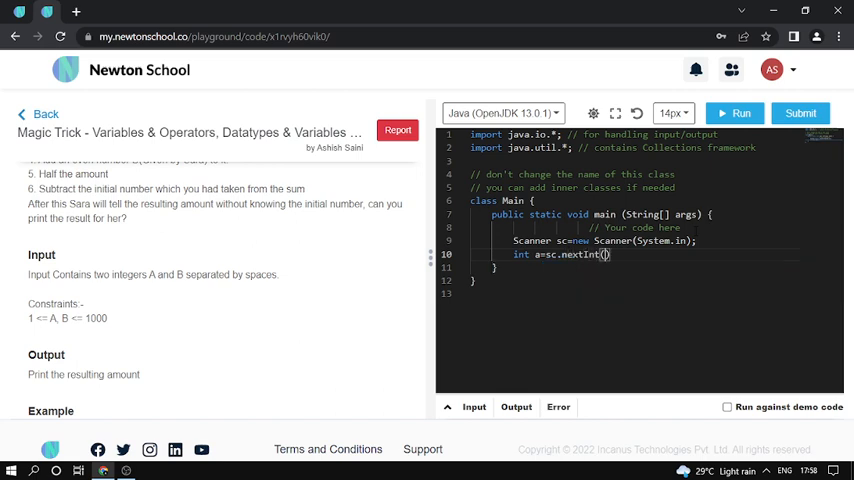
{"action": "type", "text": "int b=ssc."}
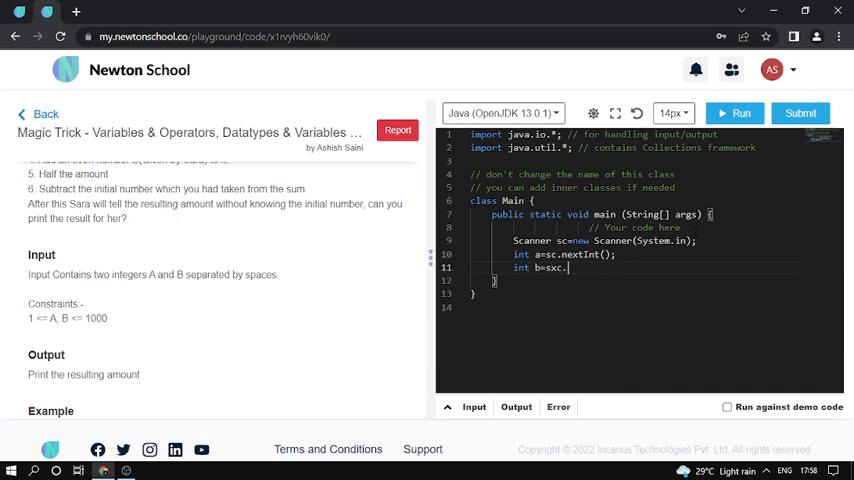
{"action": "type", "text": "ne"}
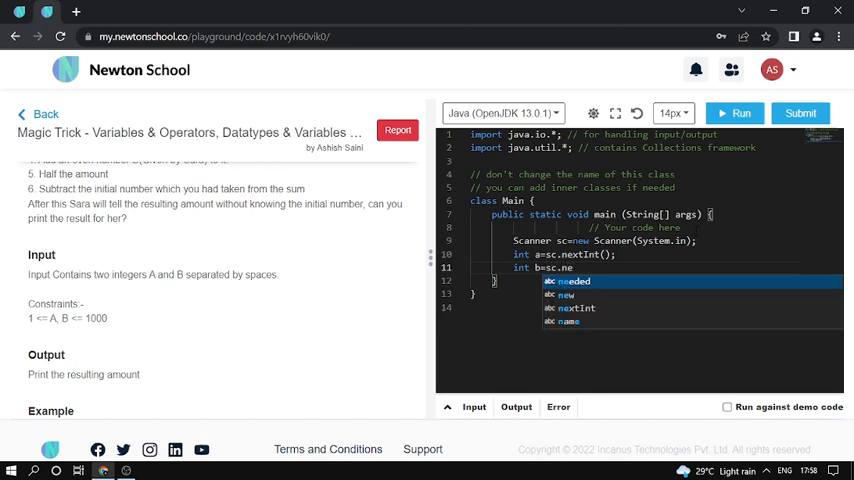
{"action": "left_click", "coordinate": [576, 308]}
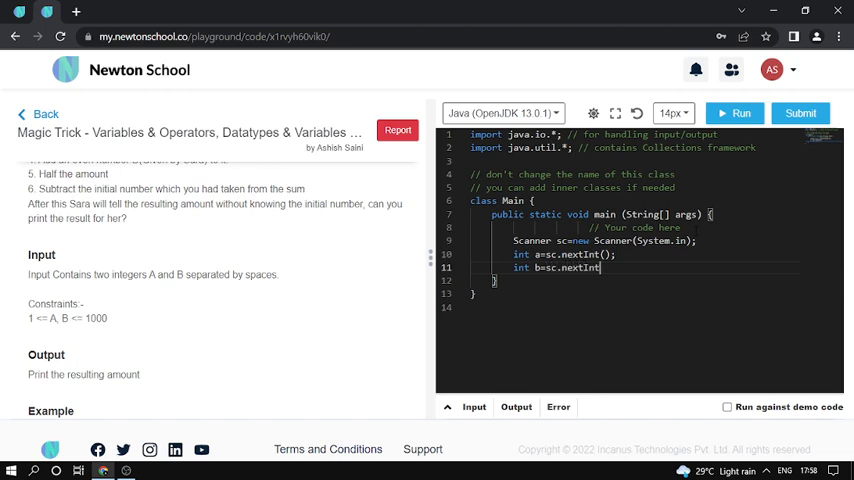
{"action": "type", "text": ");"}
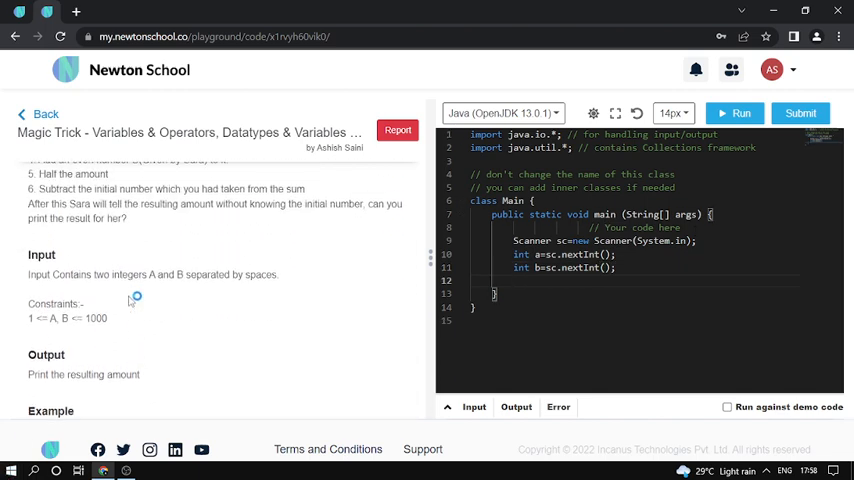
- Compute int result=a+(b/2); and print result
{"action": "type", "text": "int resul"}
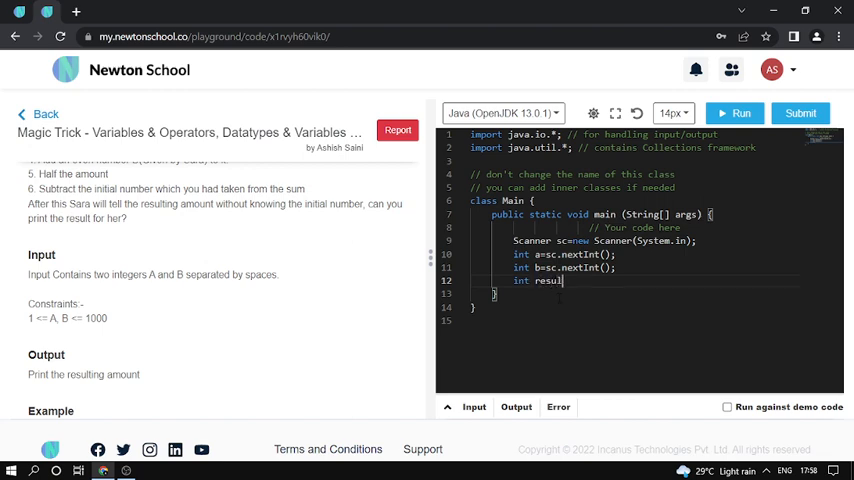
{"action": "type", "text": "t="}
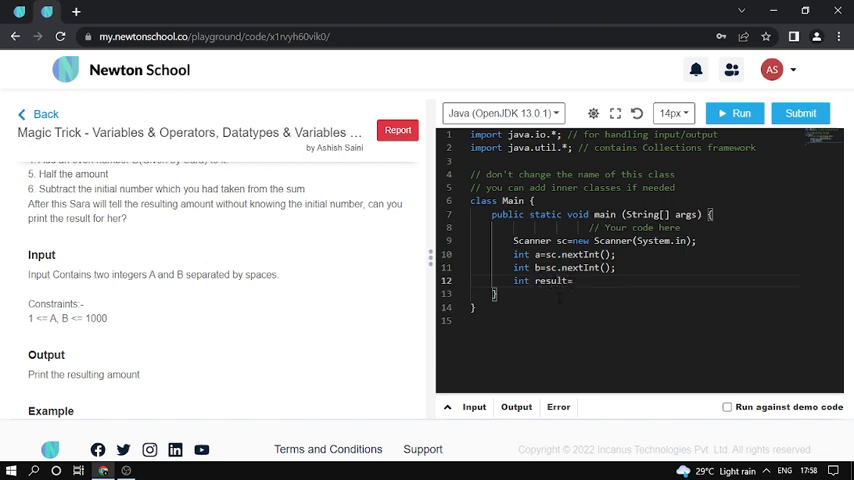
{"action": "type", "text": "a+"}
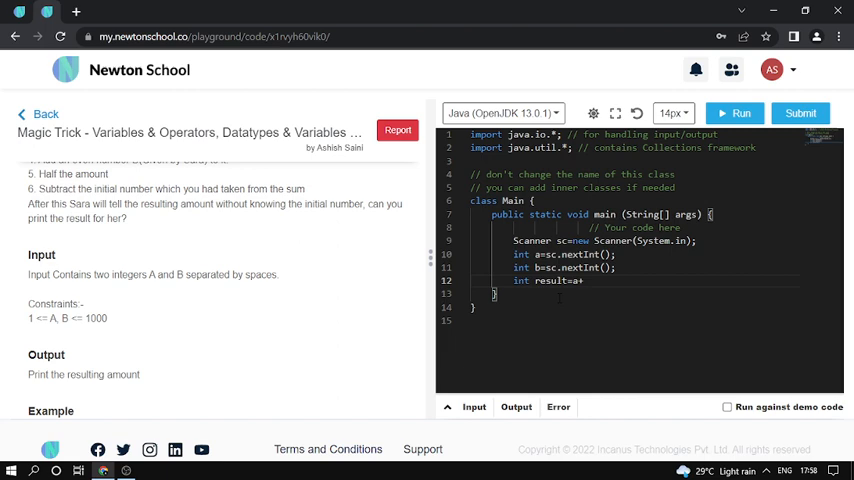
{"action": "type", "text": "()"}
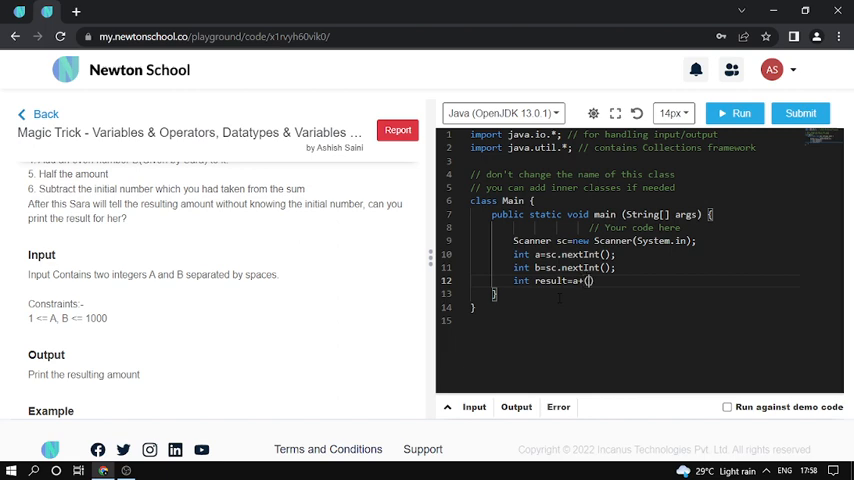
{"action": "type", "text": "b/"}
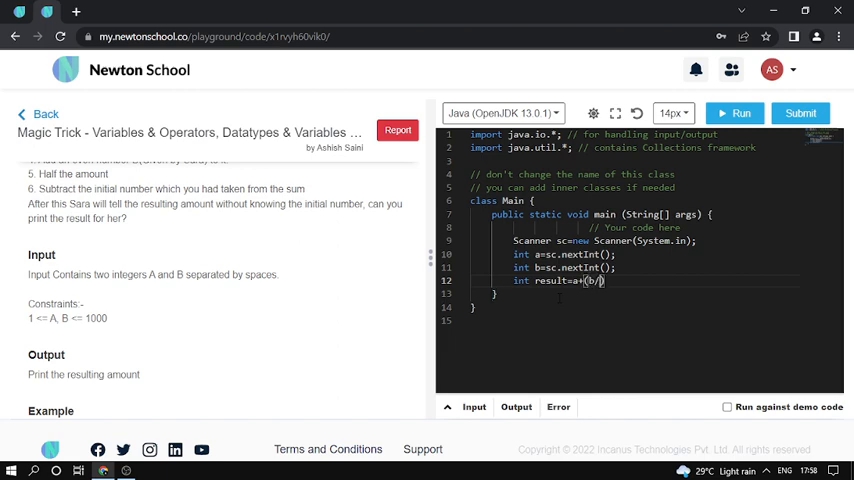
{"action": "type", "text": "2);"}
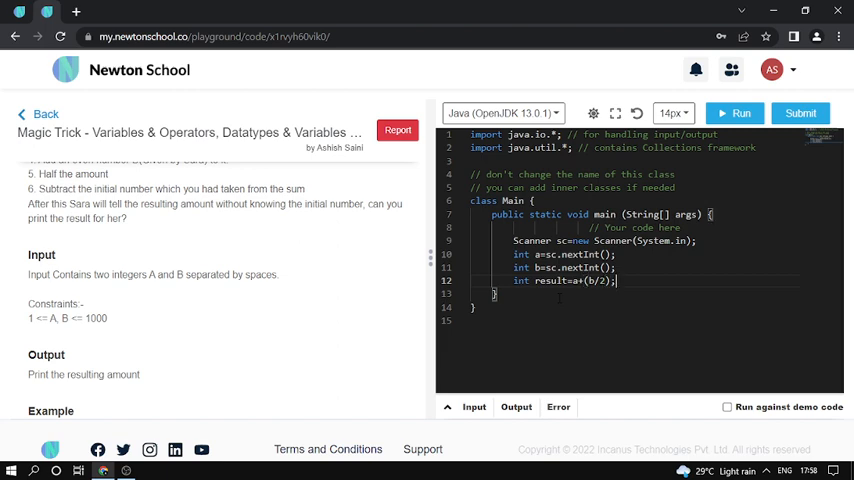
{"action": "key", "text": "enter"}
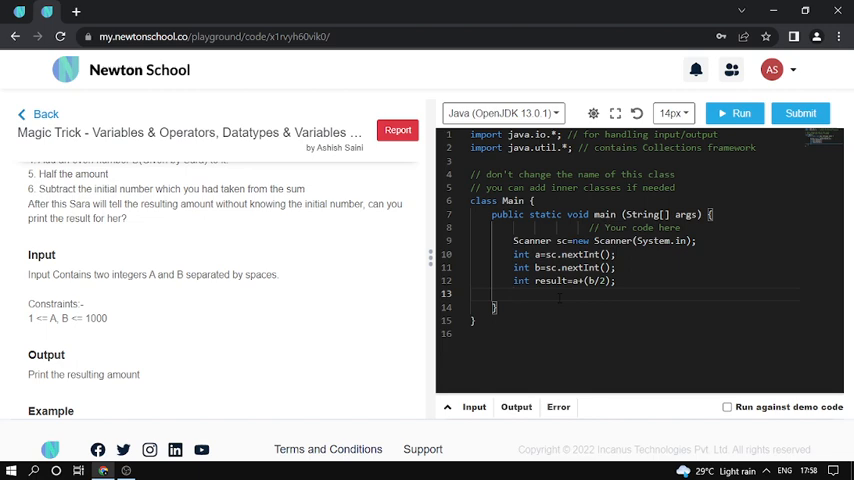
{"action": "type", "text": "Syst"}
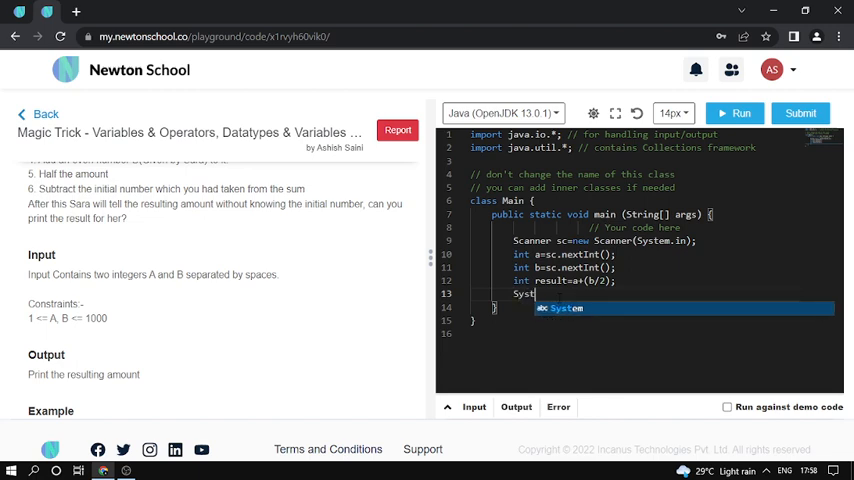
{"action": "type", "text": ".out.print("}
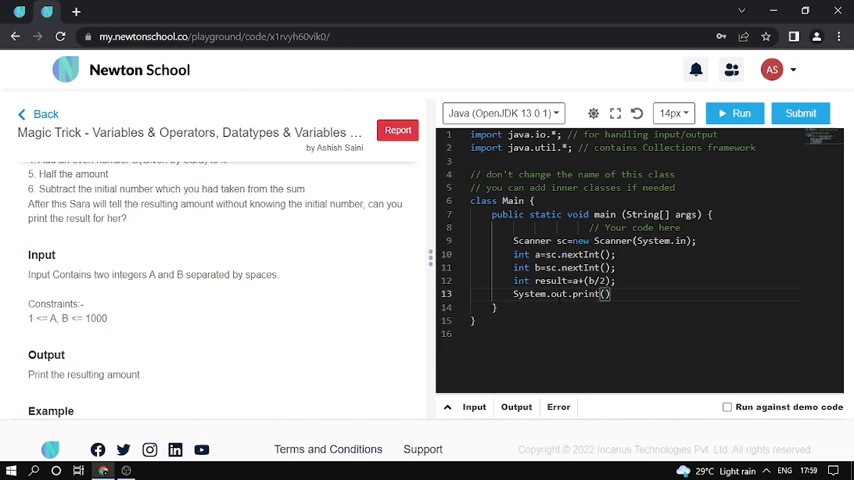
{"action": "type", "text": "result"}
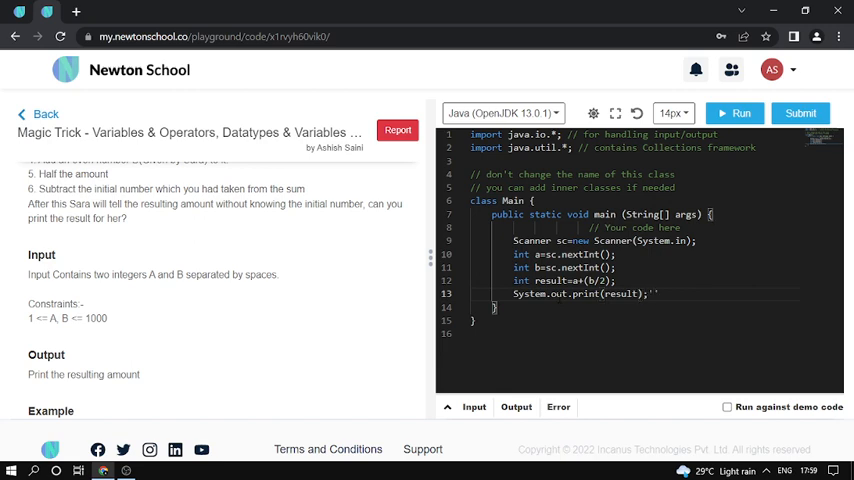
- Run the Magic Trick code on sample input 3 4 to get 5
{"action": "scroll", "scroll_direction": "down", "scroll_amount": 3}
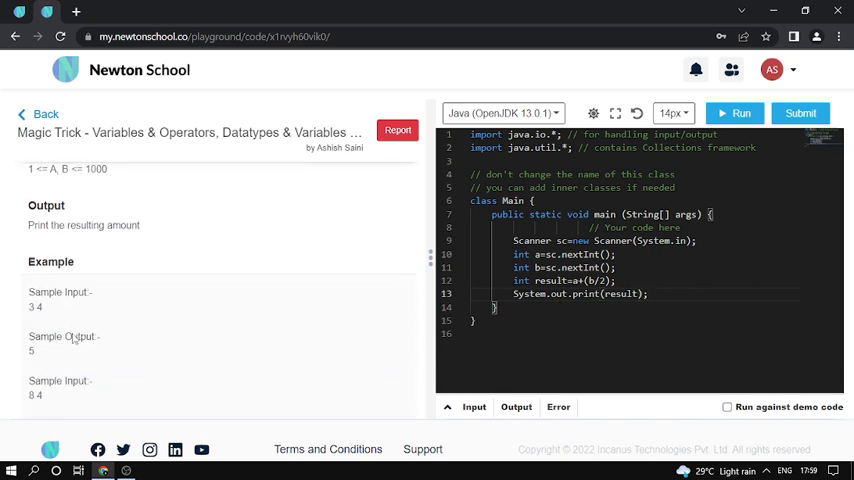
{"action": "scroll", "scroll_direction": "down", "scroll_amount": 3}
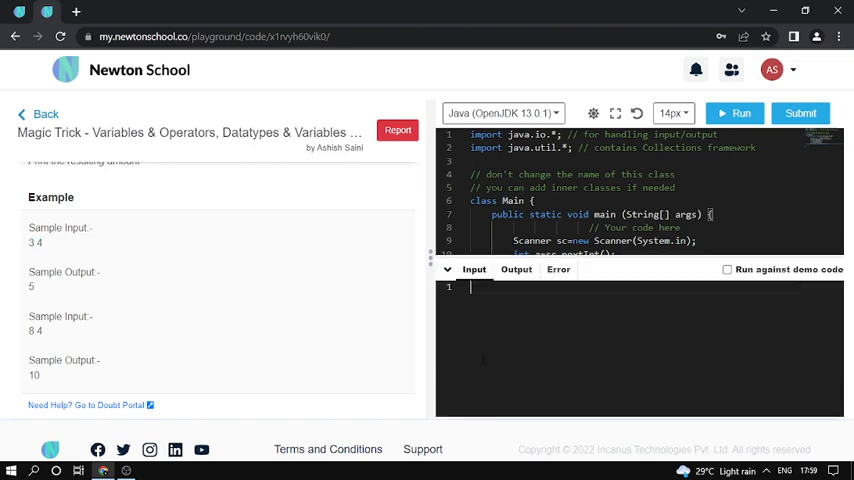
{"action": "left_click", "coordinate": [736, 112]}
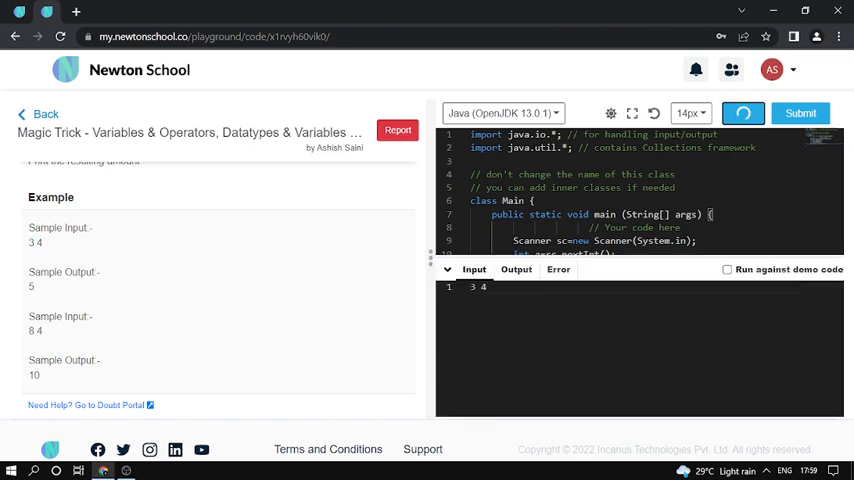
{"action": "scroll", "scroll_direction": "down", "scroll_amount": 3}
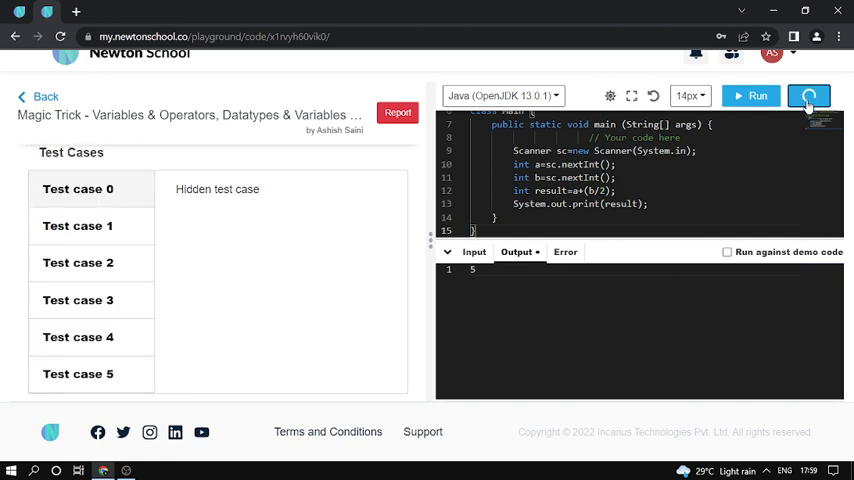
- Submit the Magic Trick solution and confirm every test case shows Accepted
{"action": "left_click", "coordinate": [808, 96]}
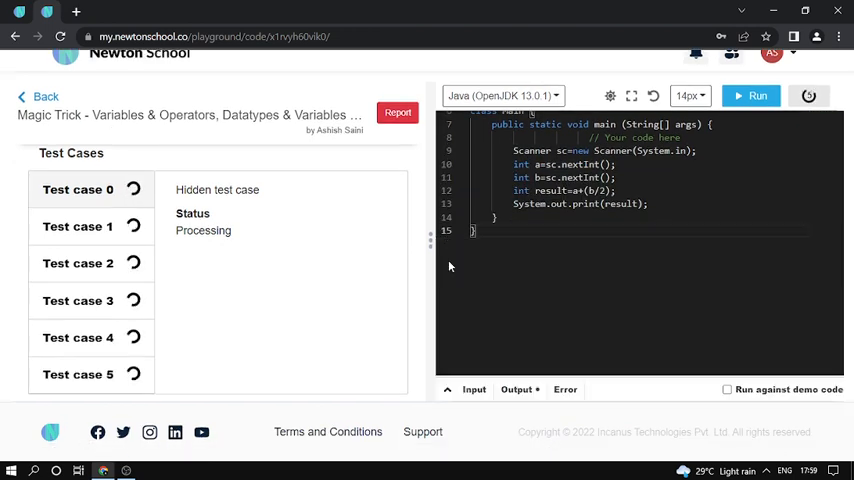
{"action": "scroll", "scroll_direction": "up", "scroll_amount": 3}
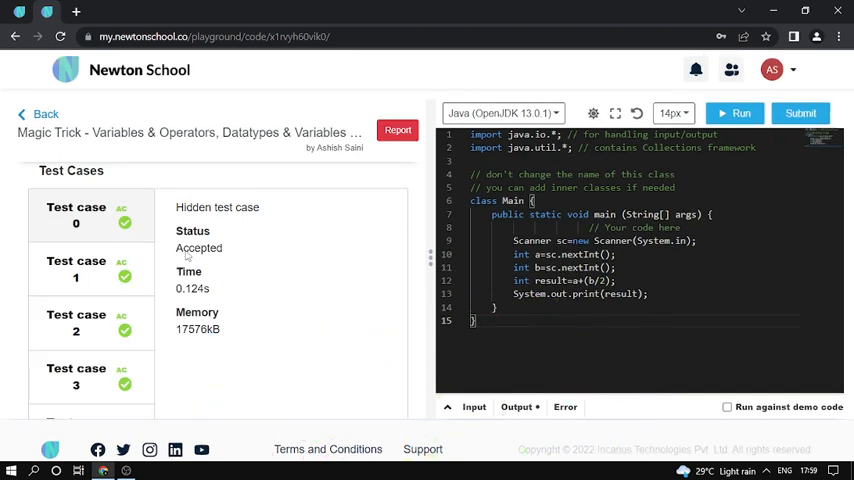
{"action": "scroll", "scroll_direction": "down", "scroll_amount": 3}
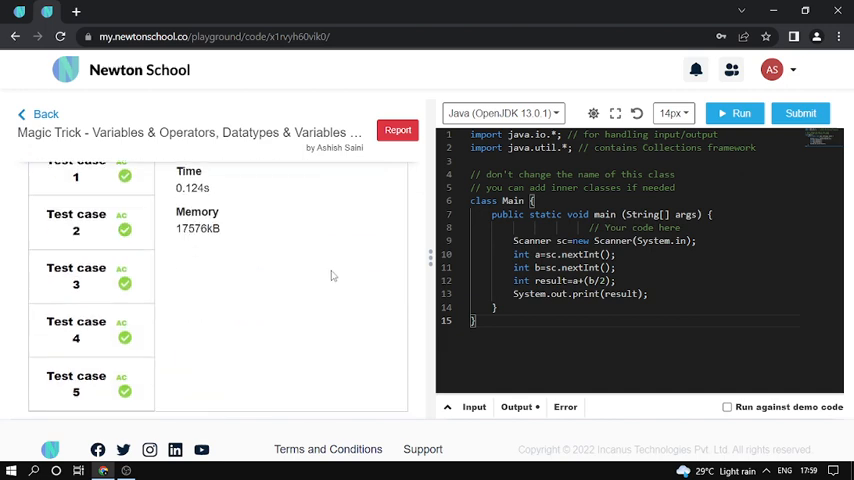